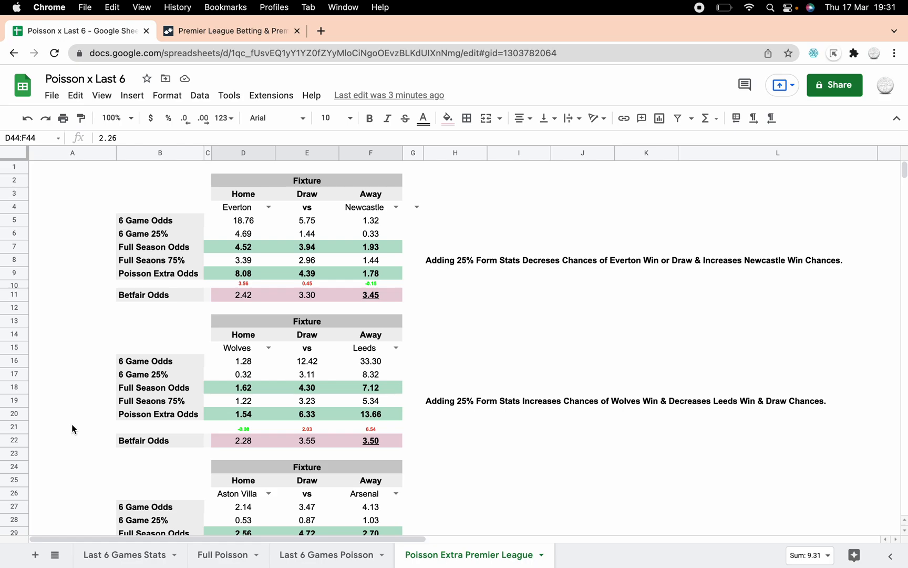
# Show the Full Poisson sheet with value odds beside Betfair odds per fixture
pyautogui.click(222, 554)
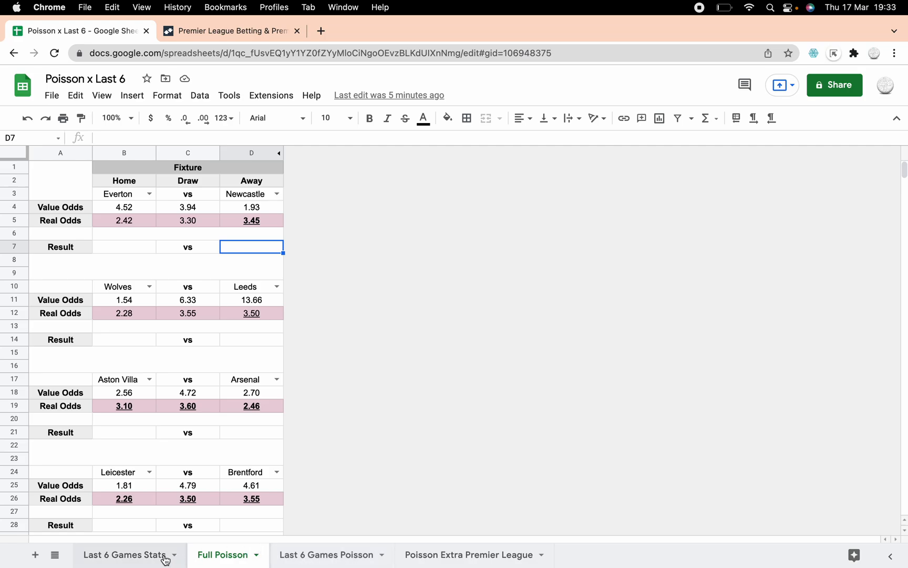
# Show the Last 6 Games Stats sheet with team goals, averages and attack/defence strengths
pyautogui.click(124, 554)
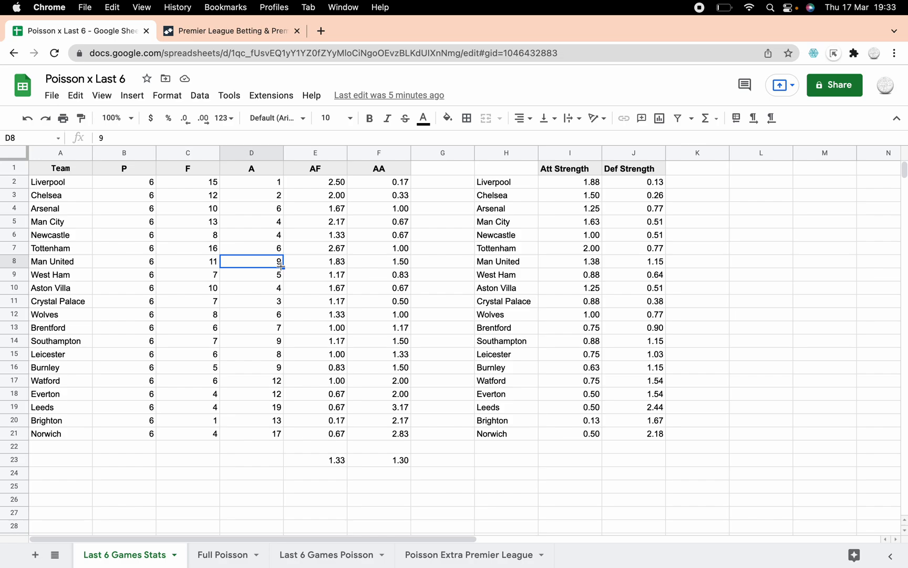
pyautogui.moveTo(180, 189)
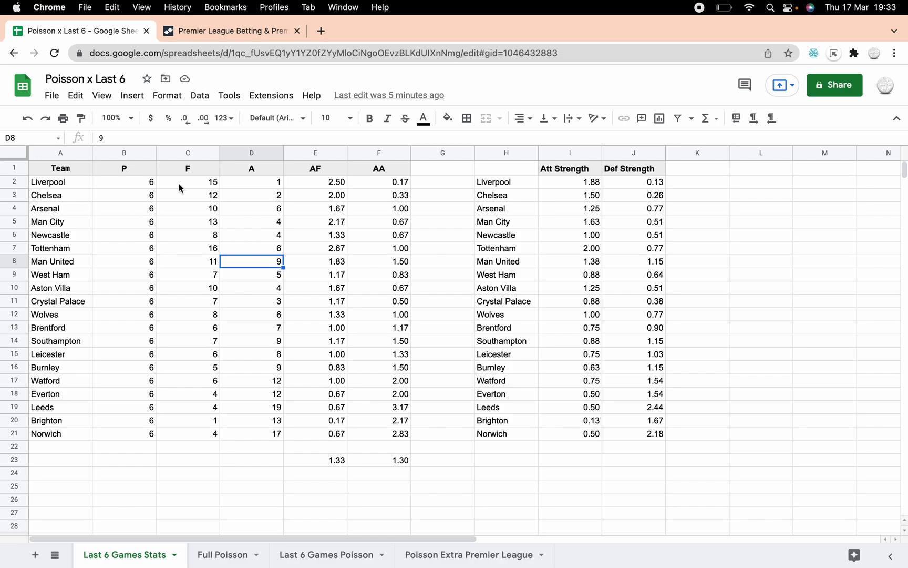
pyautogui.moveTo(270, 342)
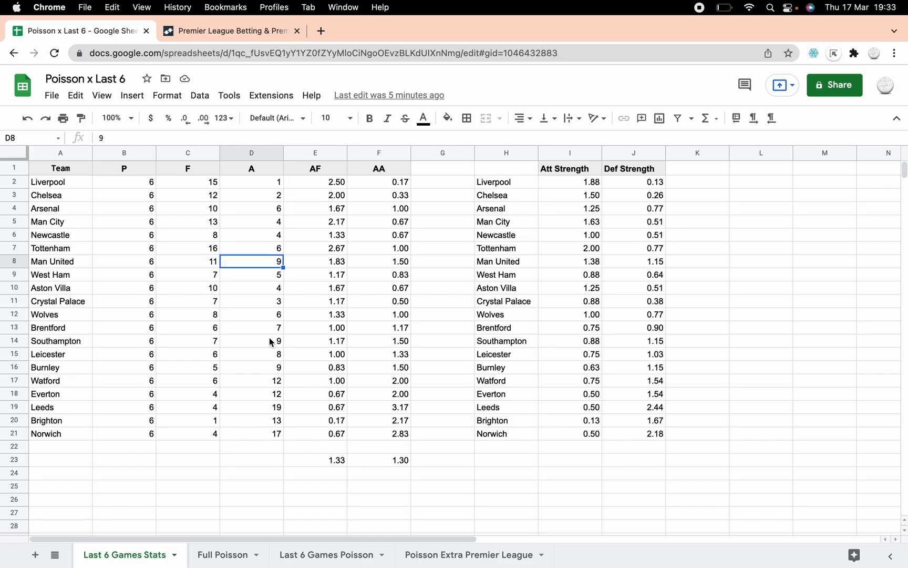
pyautogui.moveTo(133, 189)
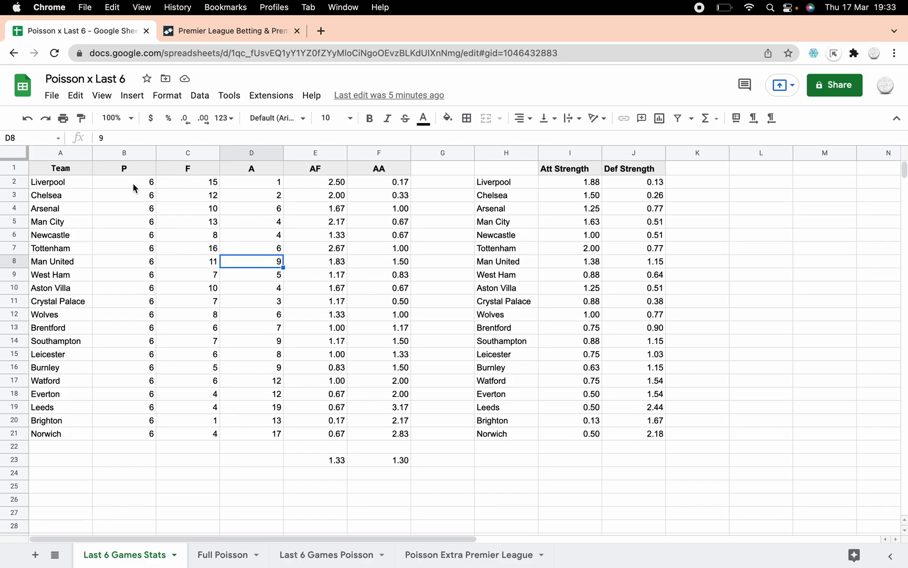
pyautogui.moveTo(214, 183)
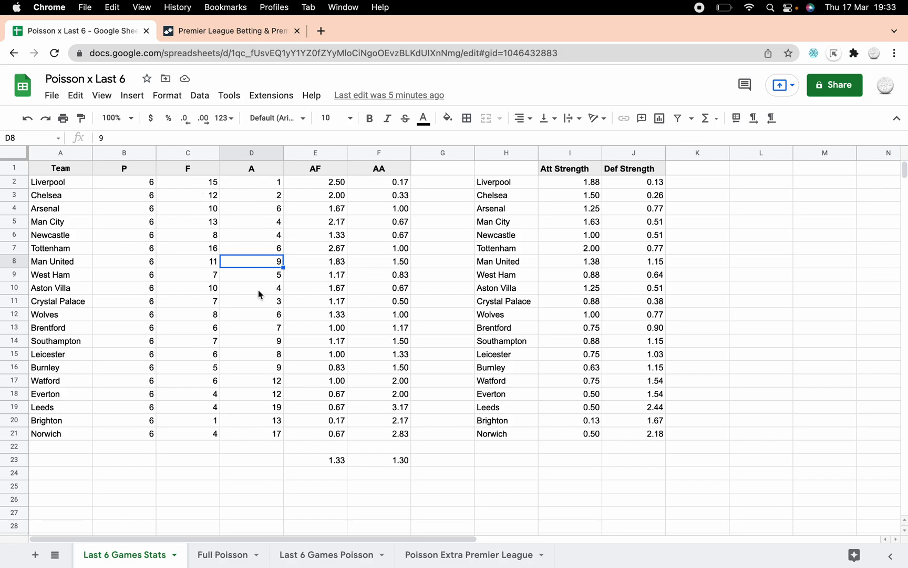
pyautogui.moveTo(240, 241)
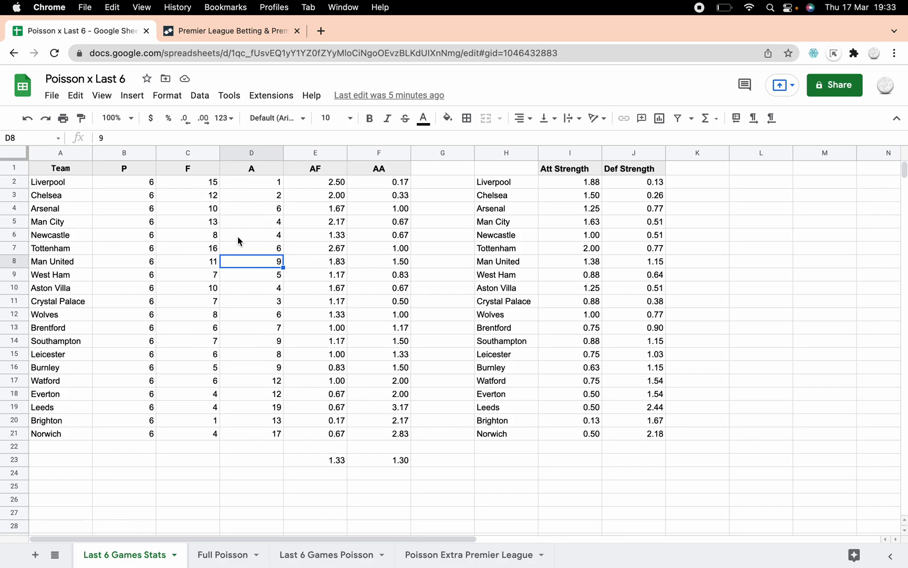
pyautogui.moveTo(389, 185)
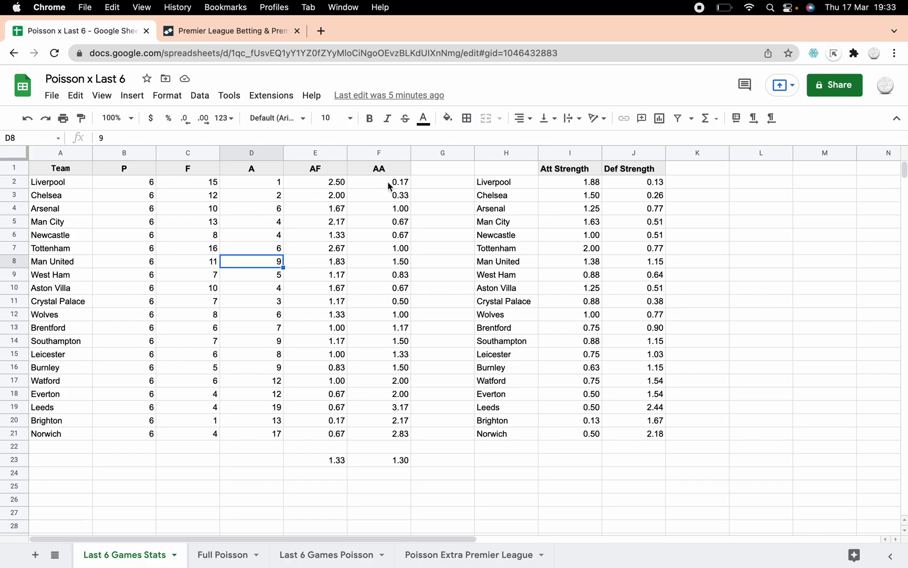
pyautogui.moveTo(322, 168)
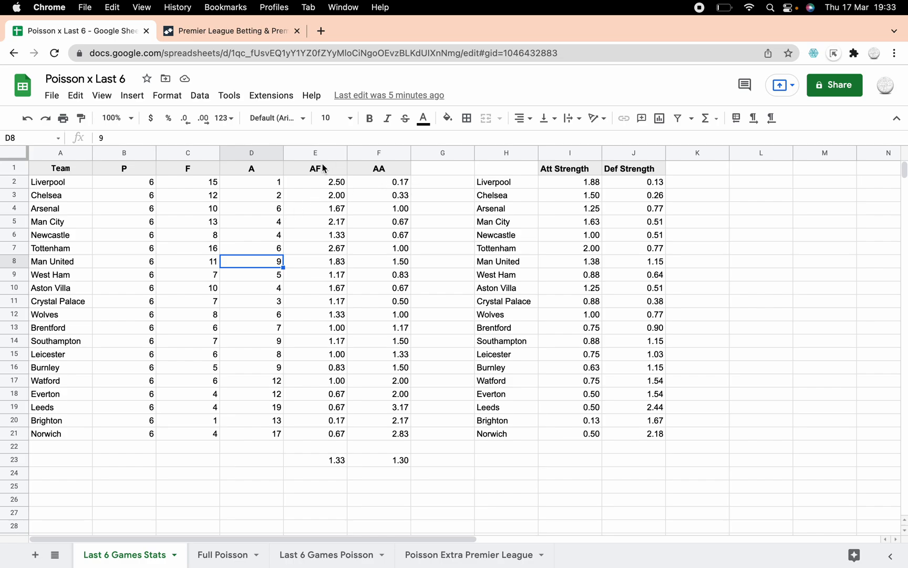
pyautogui.moveTo(329, 199)
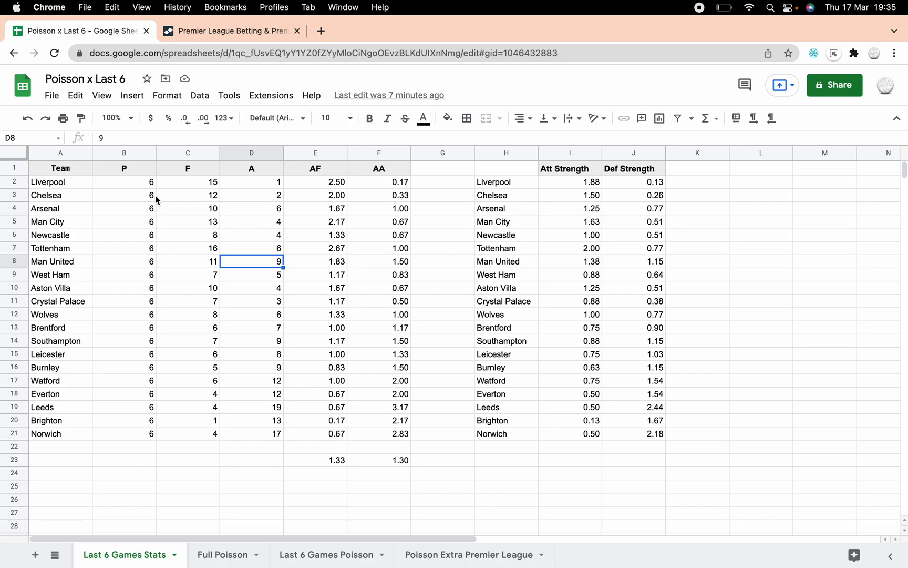
pyautogui.moveTo(99, 193)
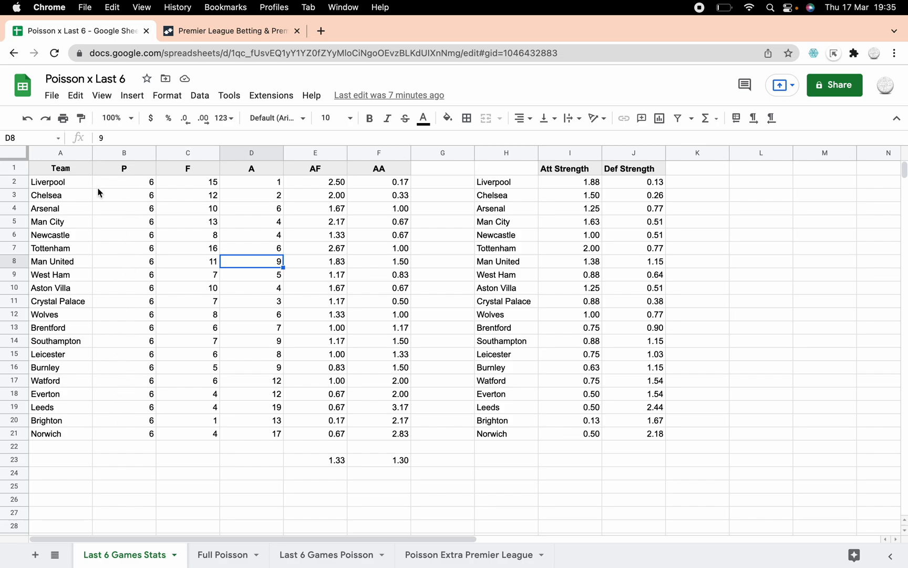
pyautogui.moveTo(183, 183)
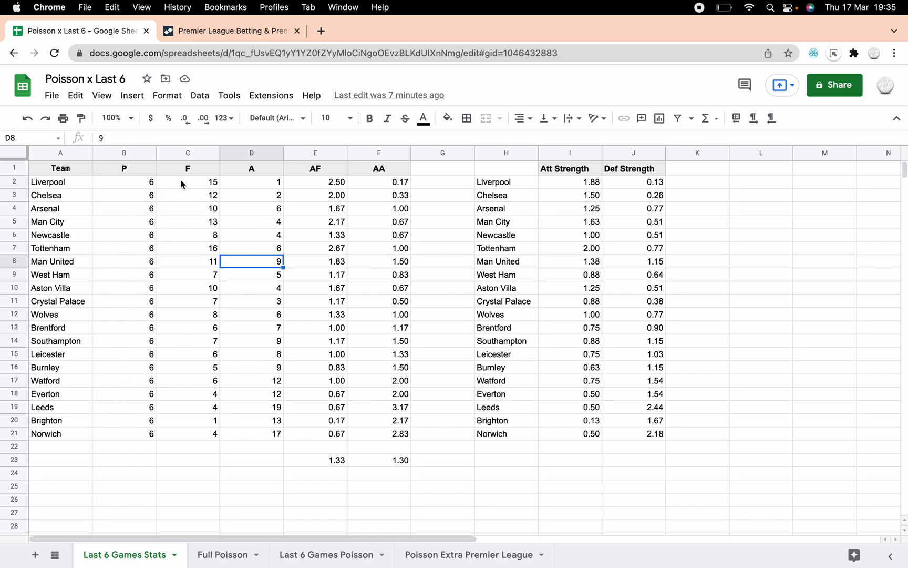
pyautogui.moveTo(343, 186)
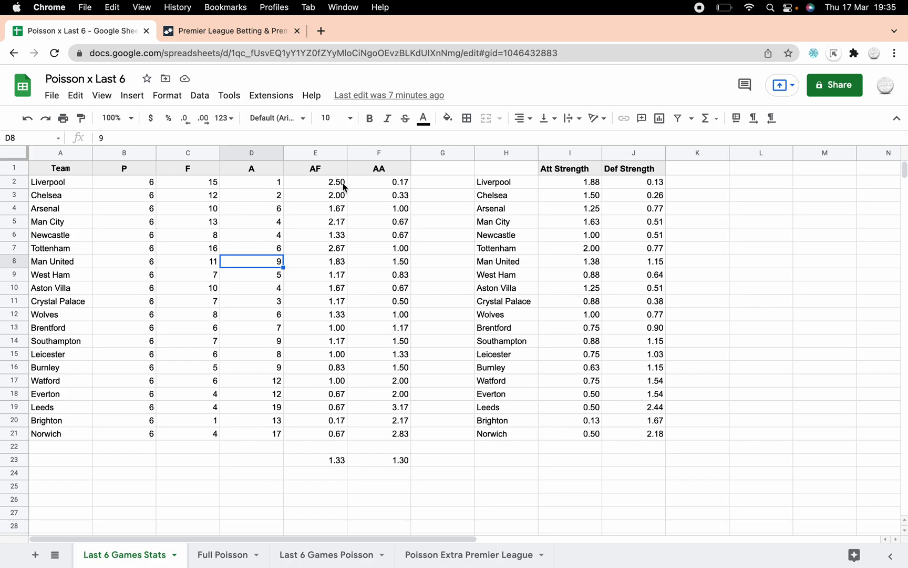
pyautogui.click(378, 168)
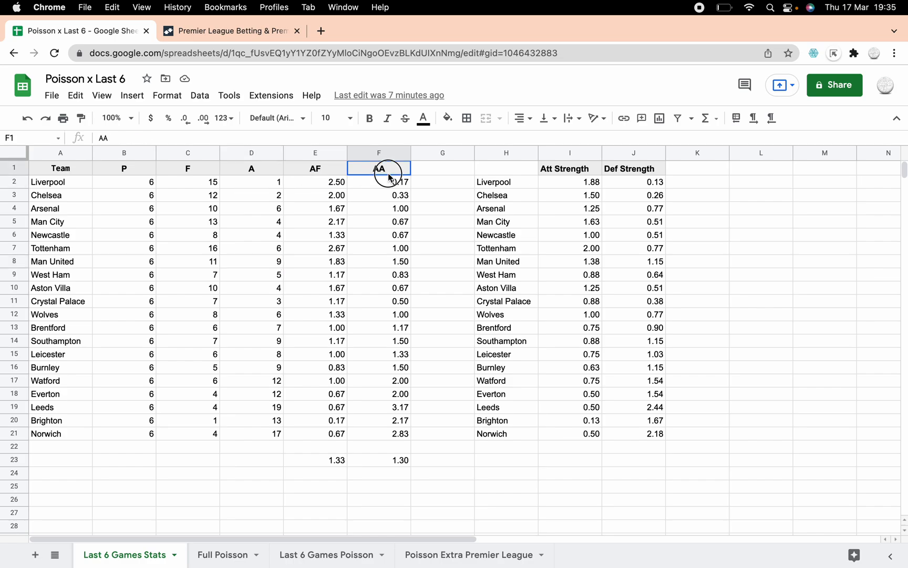
pyautogui.click(378, 180)
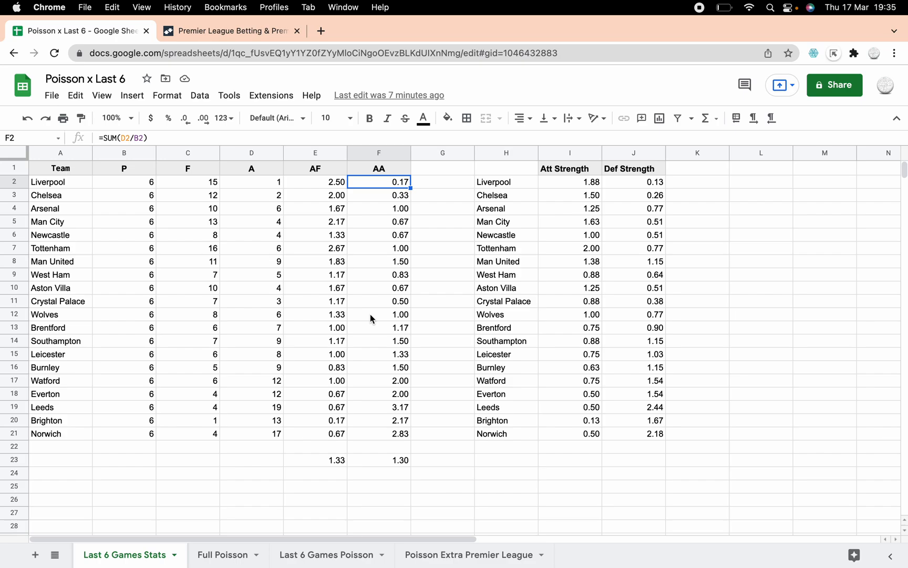
pyautogui.click(569, 182)
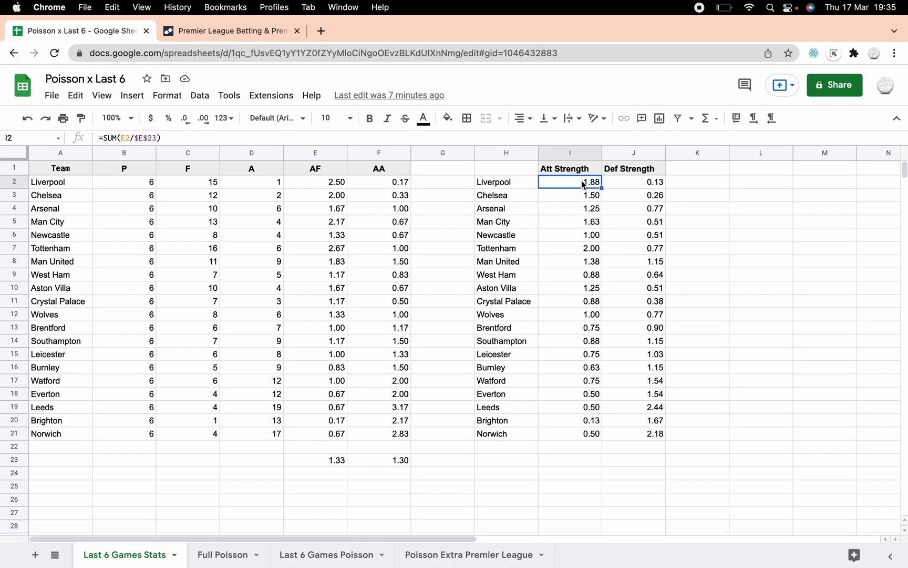
pyautogui.click(634, 181)
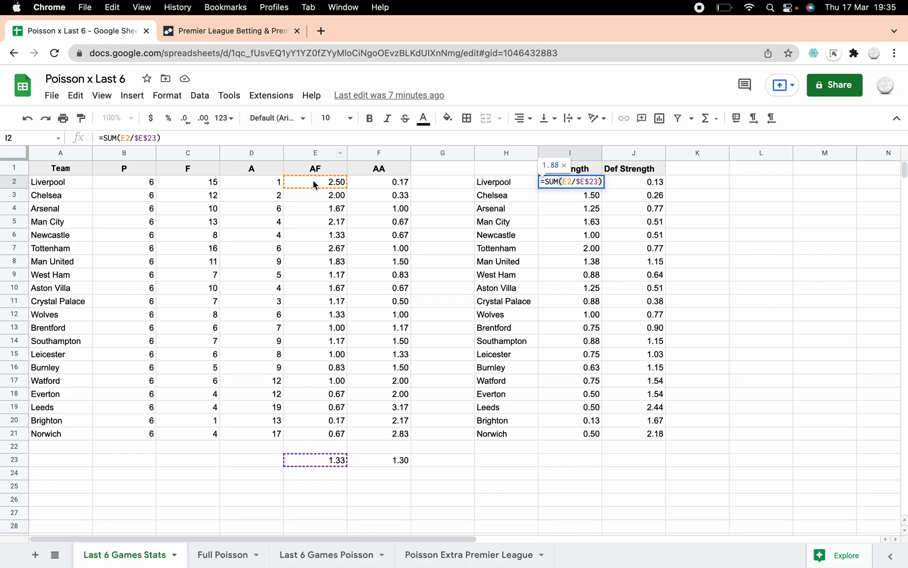
pyautogui.moveTo(359, 445)
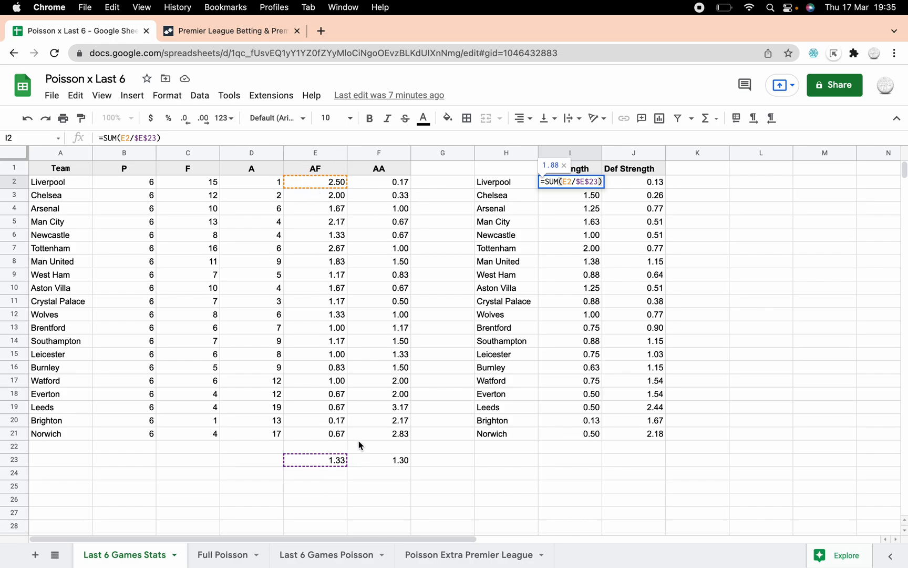
pyautogui.moveTo(650, 189)
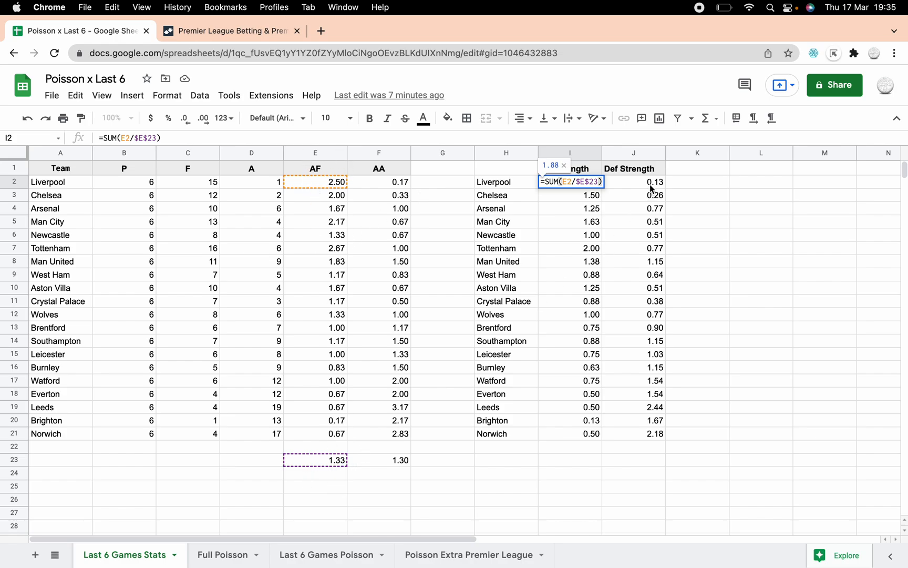
pyautogui.click(634, 181)
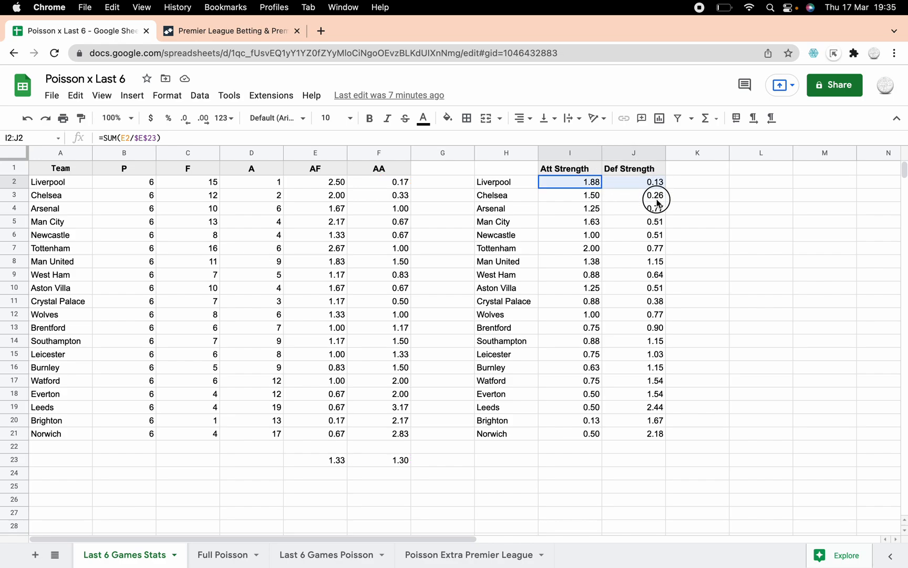
pyautogui.click(222, 554)
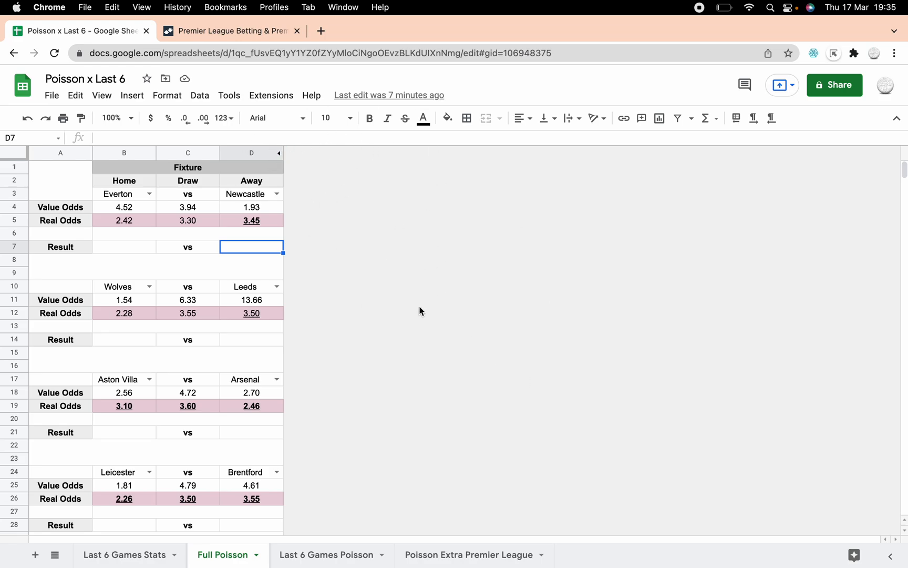
pyautogui.moveTo(339, 512)
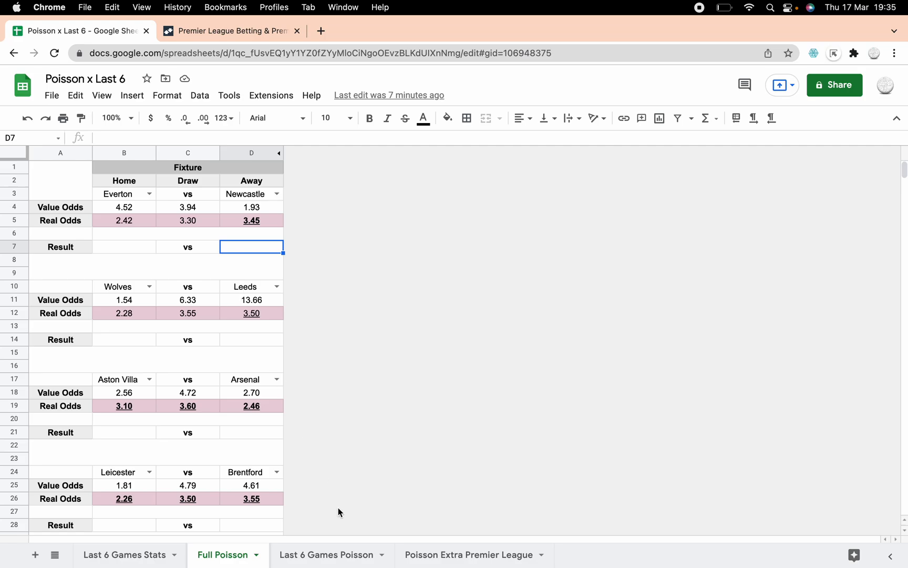
pyautogui.moveTo(215, 273)
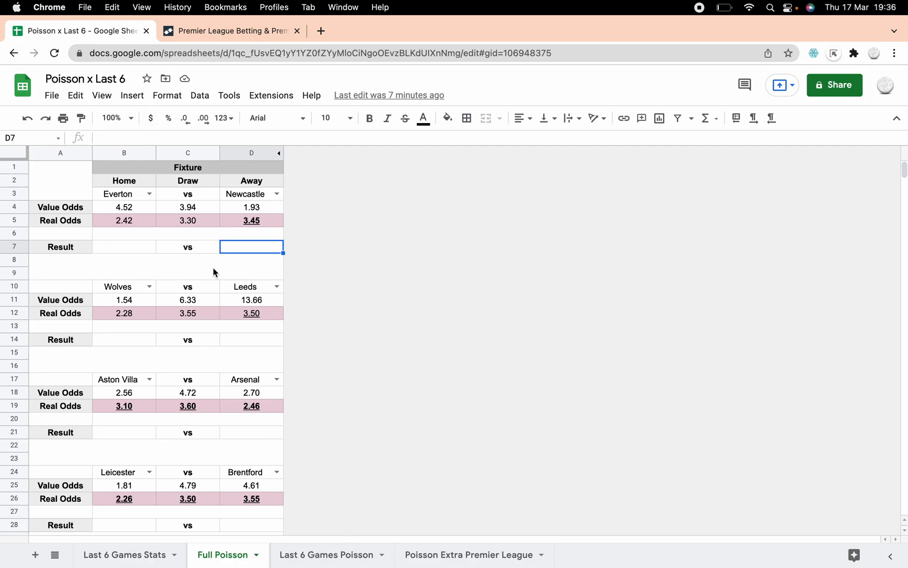
pyautogui.click(325, 554)
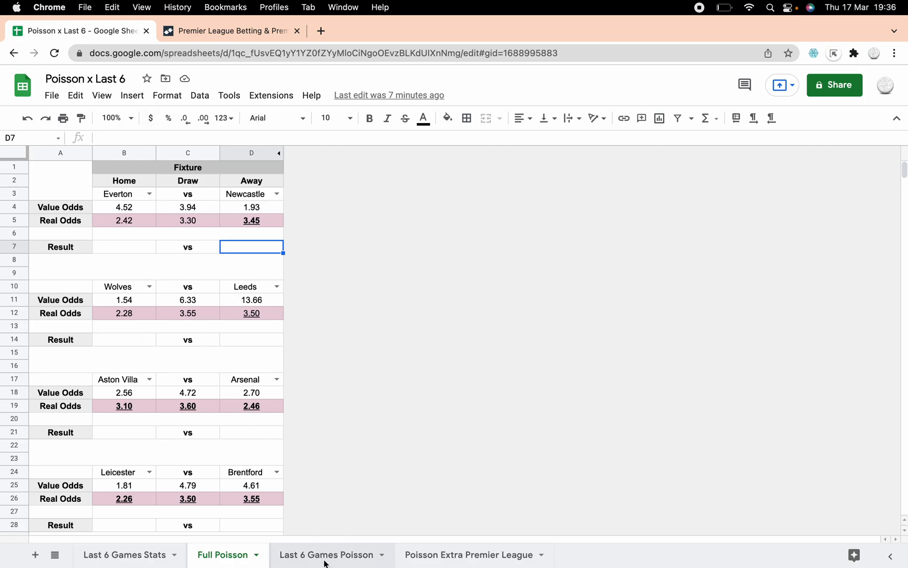
pyautogui.click(325, 554)
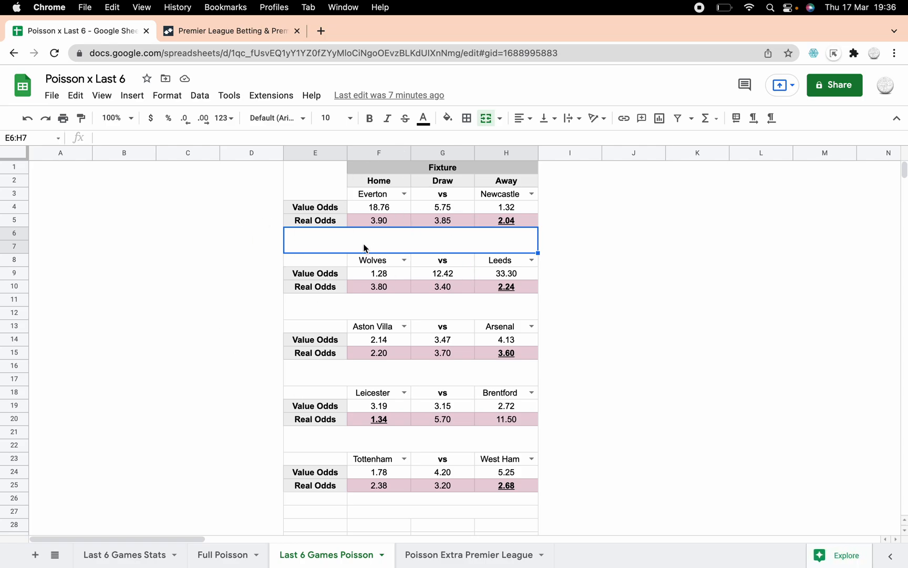
pyautogui.moveTo(384, 249)
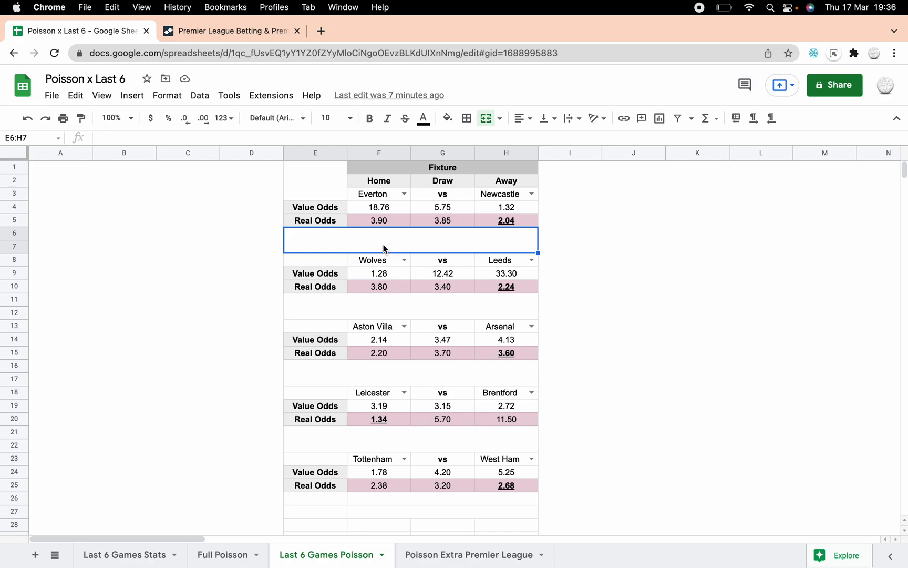
pyautogui.moveTo(382, 213)
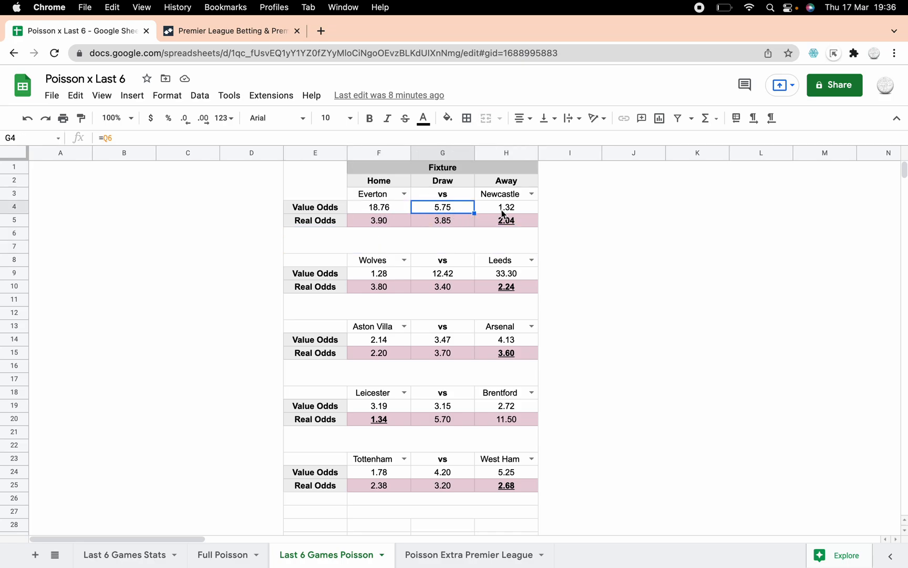
pyautogui.click(506, 207)
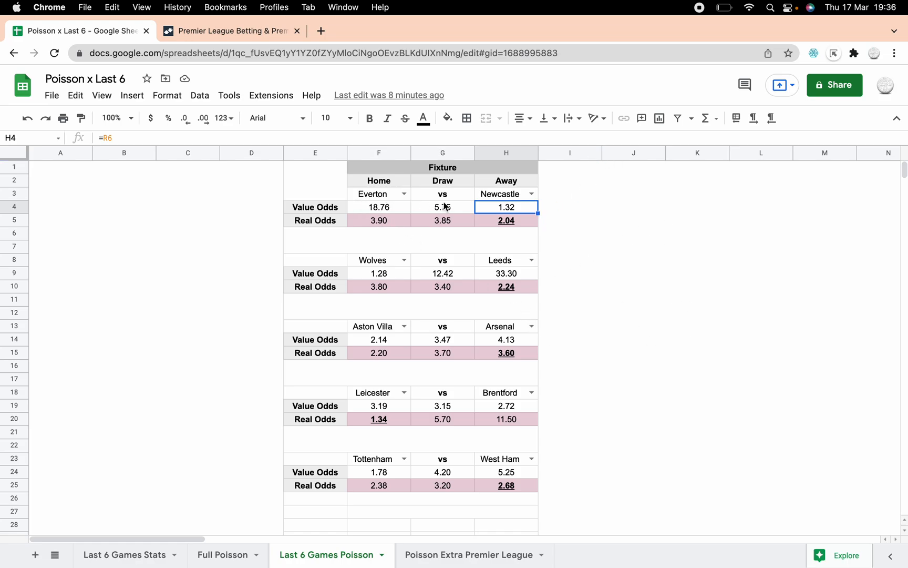
pyautogui.click(379, 207)
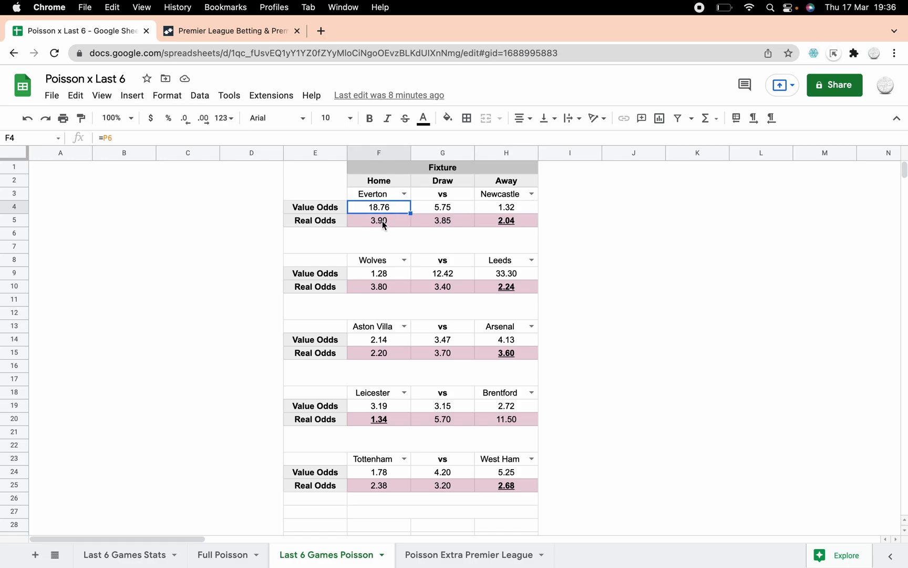
pyautogui.click(379, 220)
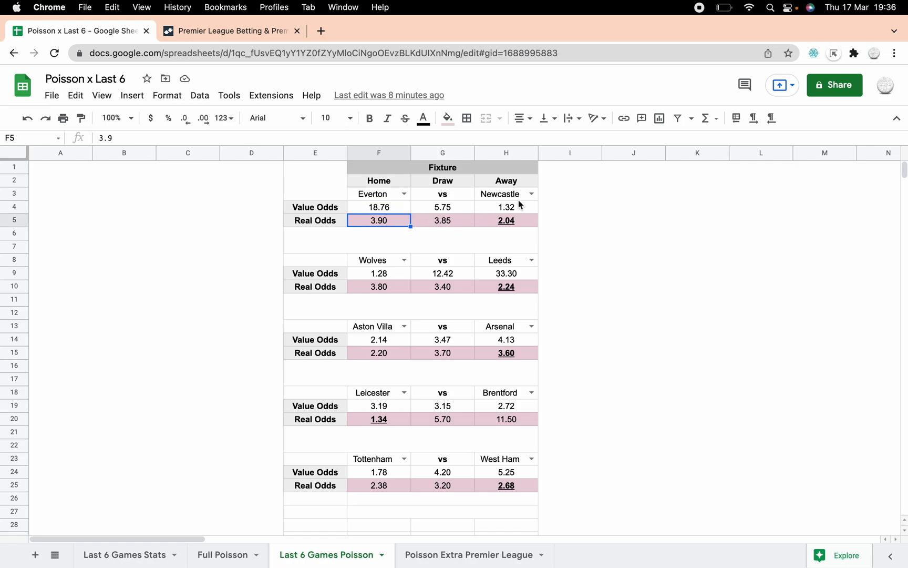
pyautogui.click(505, 207)
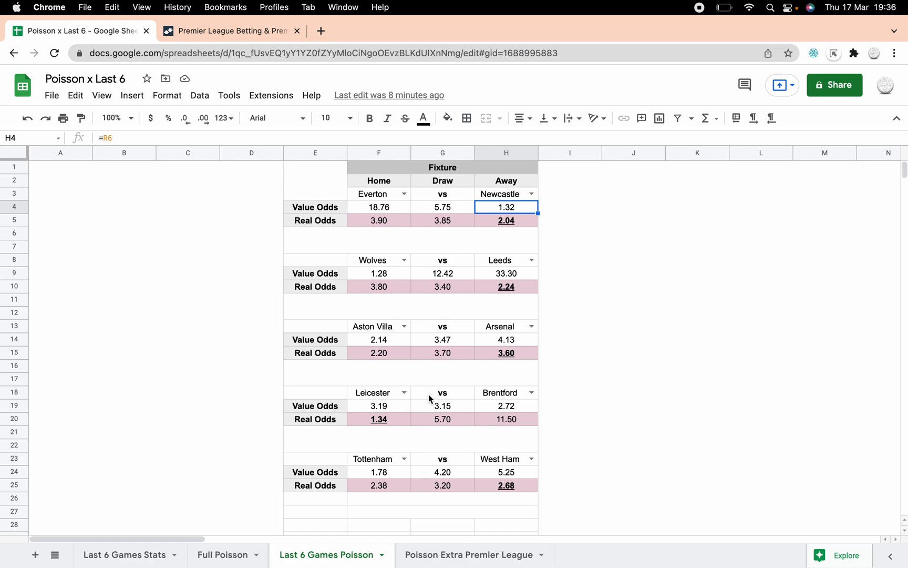
pyautogui.moveTo(419, 336)
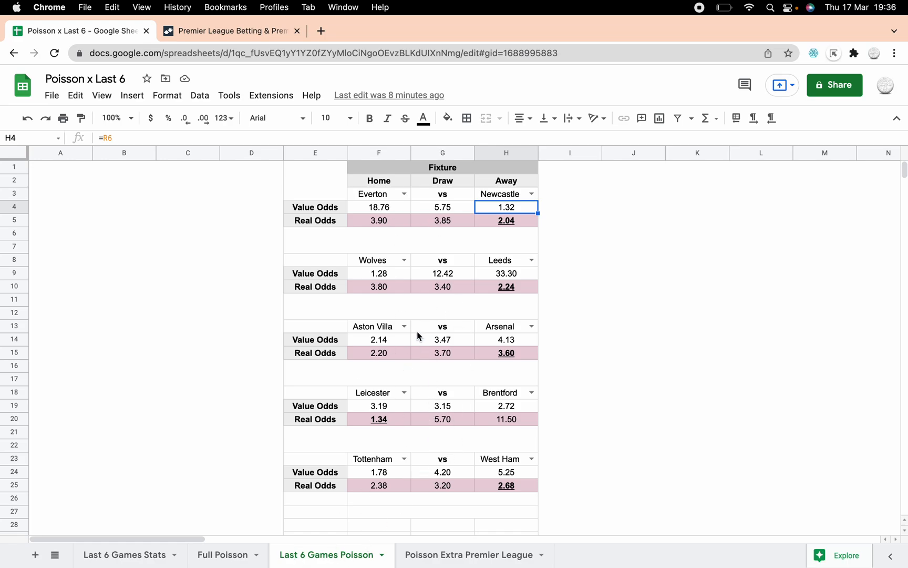
pyautogui.moveTo(371, 316)
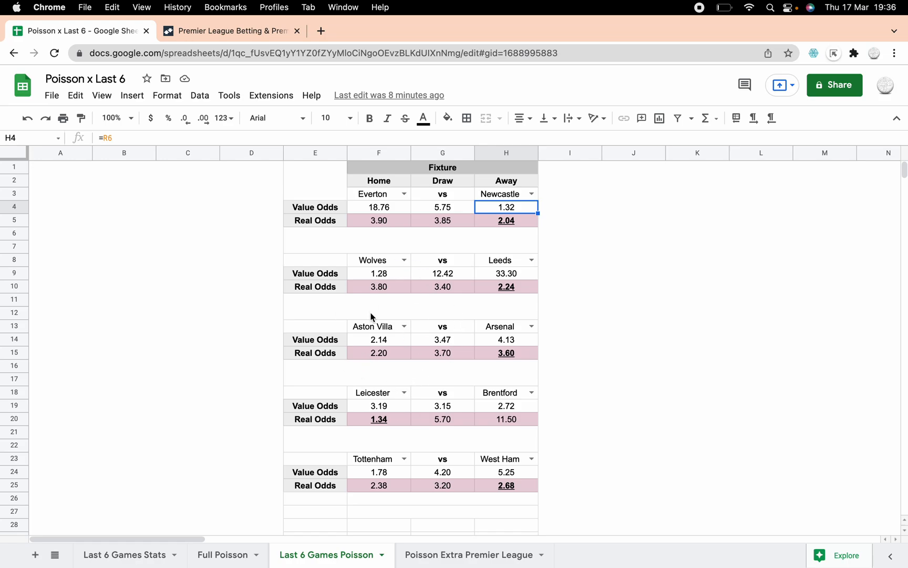
# Flip between the Full Poisson and Last 6 Games Poisson sheets to compare their odds
pyautogui.click(222, 553)
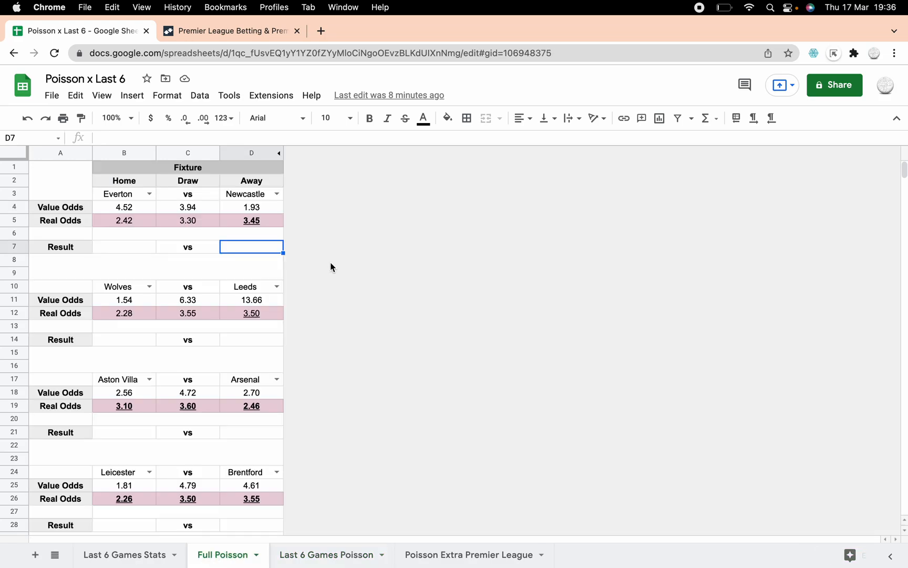
pyautogui.moveTo(150, 224)
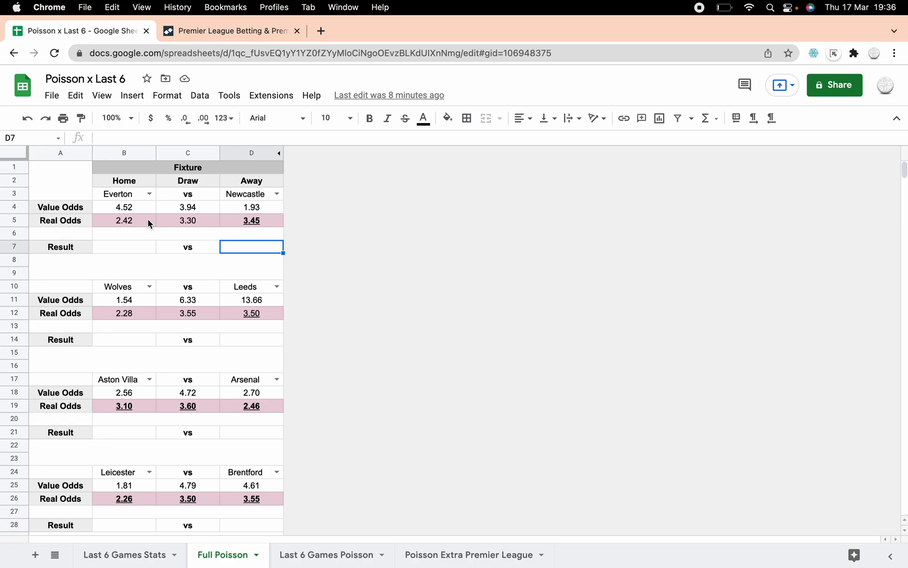
pyautogui.moveTo(169, 464)
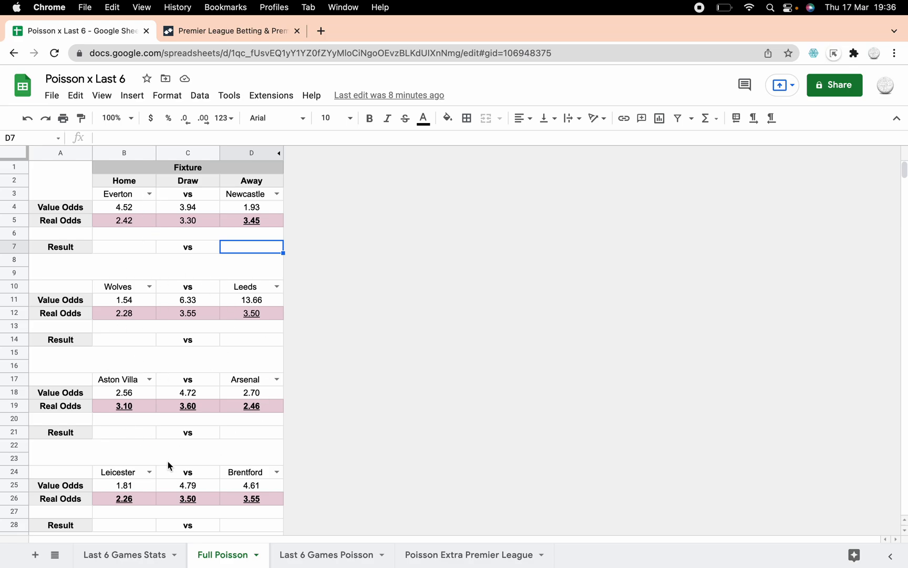
pyautogui.moveTo(200, 341)
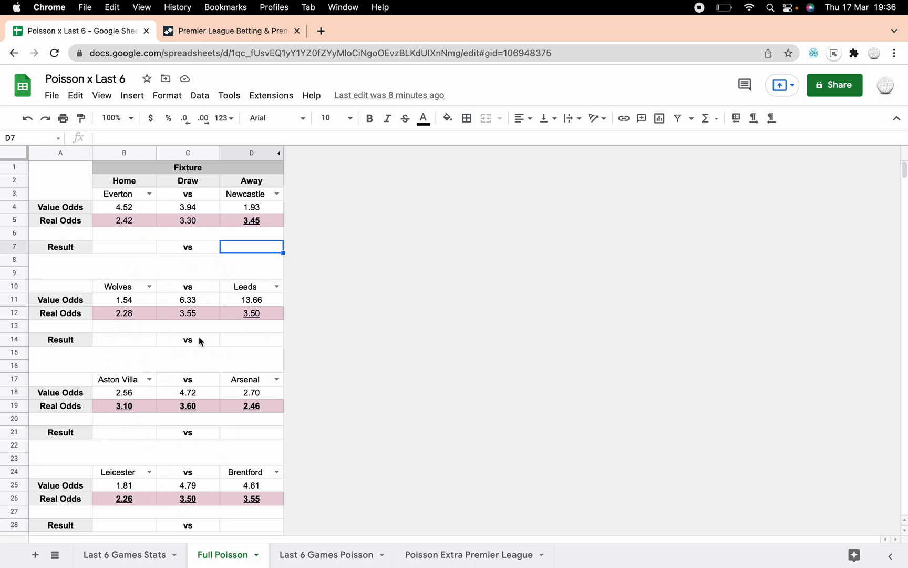
pyautogui.moveTo(128, 203)
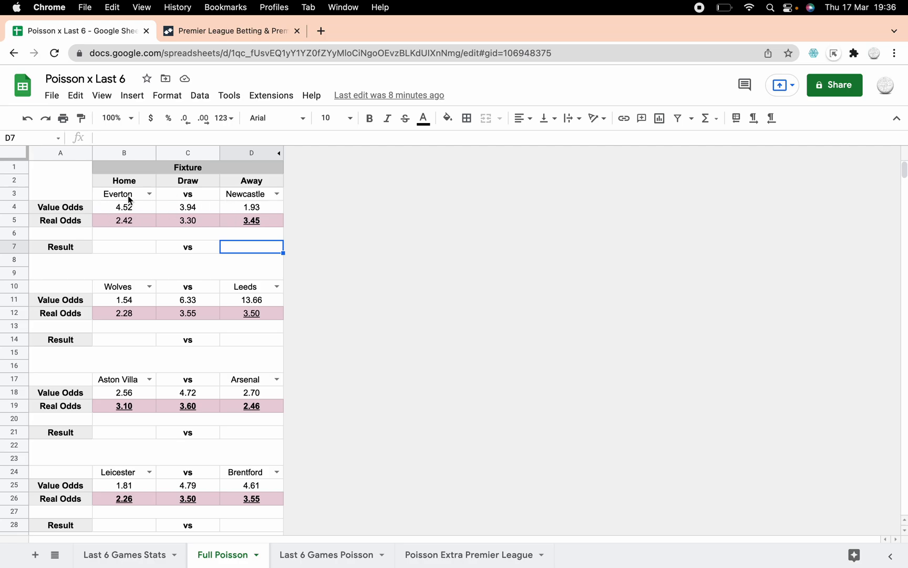
pyautogui.click(324, 554)
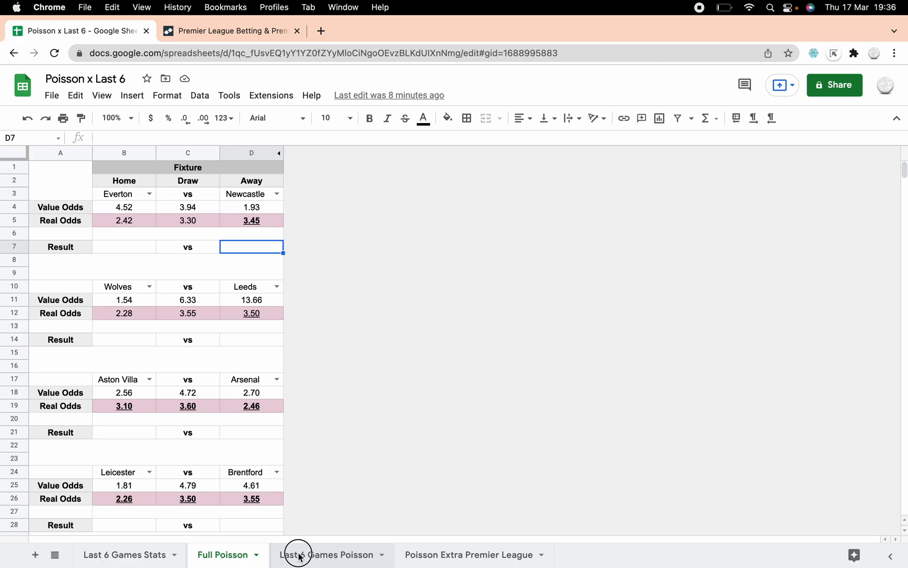
pyautogui.click(326, 554)
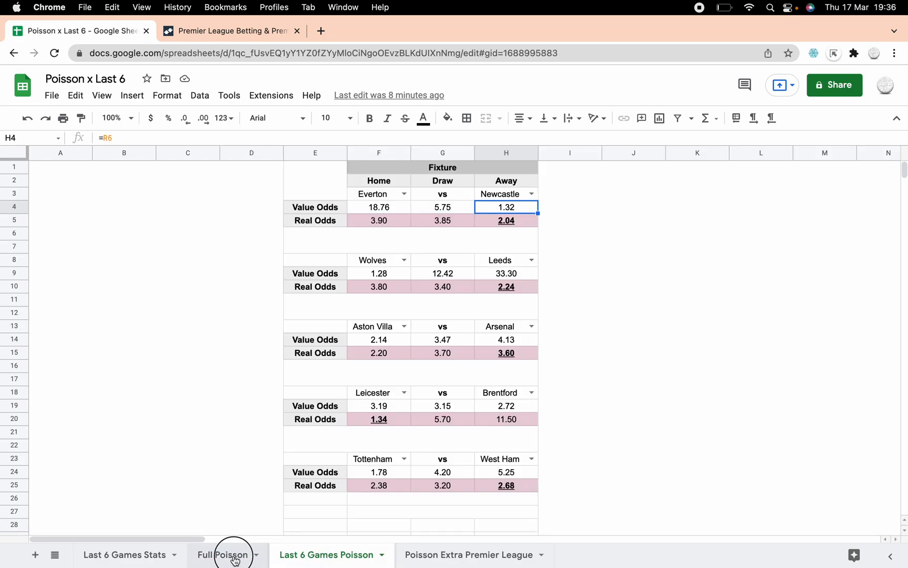
pyautogui.click(222, 554)
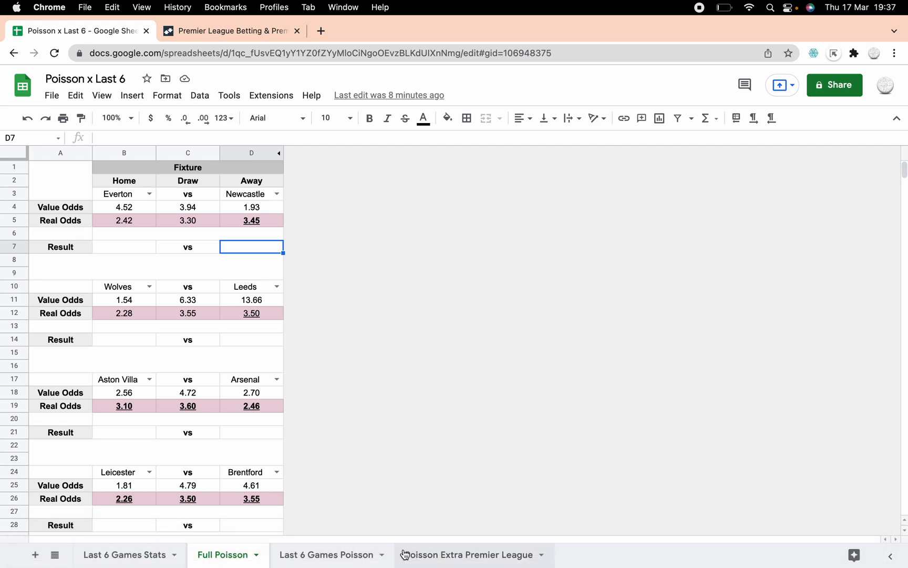
pyautogui.click(324, 554)
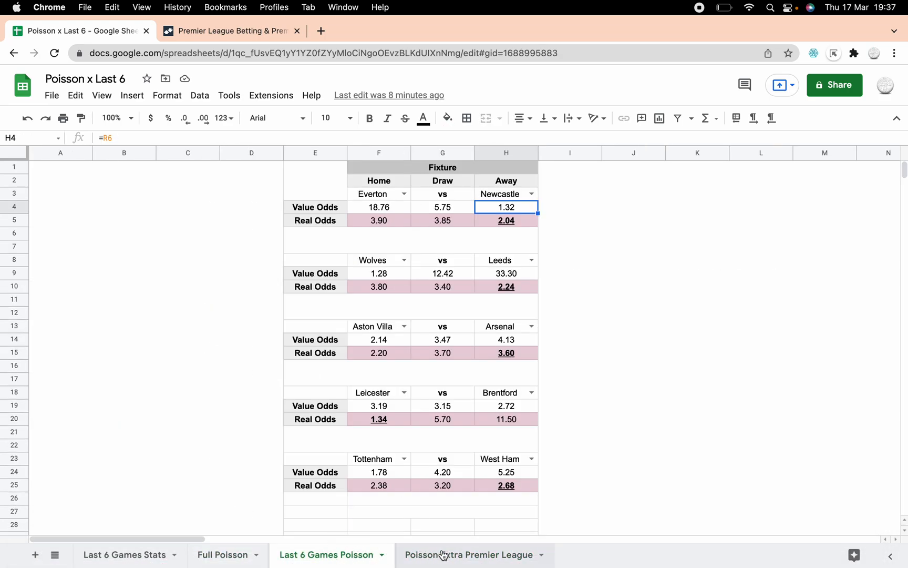
# Show the Poisson Extra Premier League sheet comparing blended odds with Betfair
pyautogui.click(468, 554)
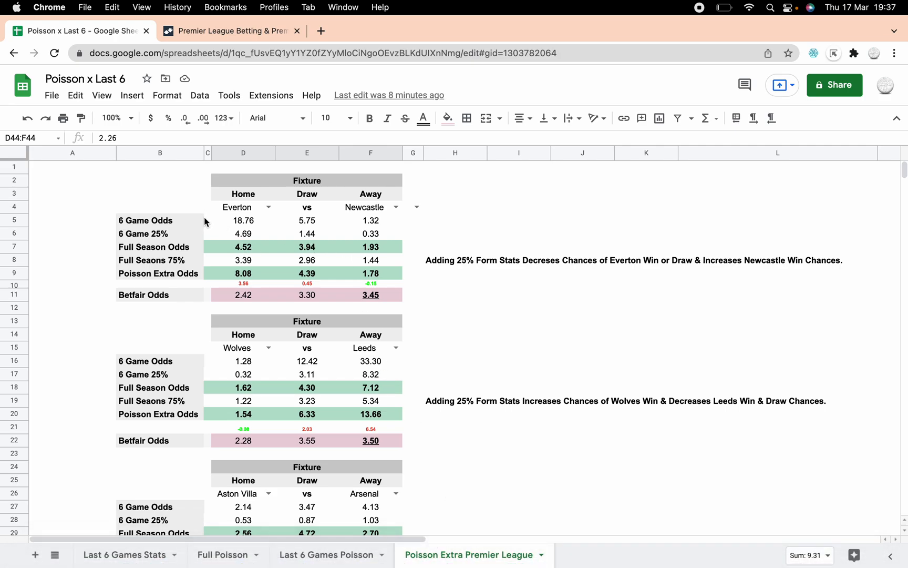
pyautogui.moveTo(246, 230)
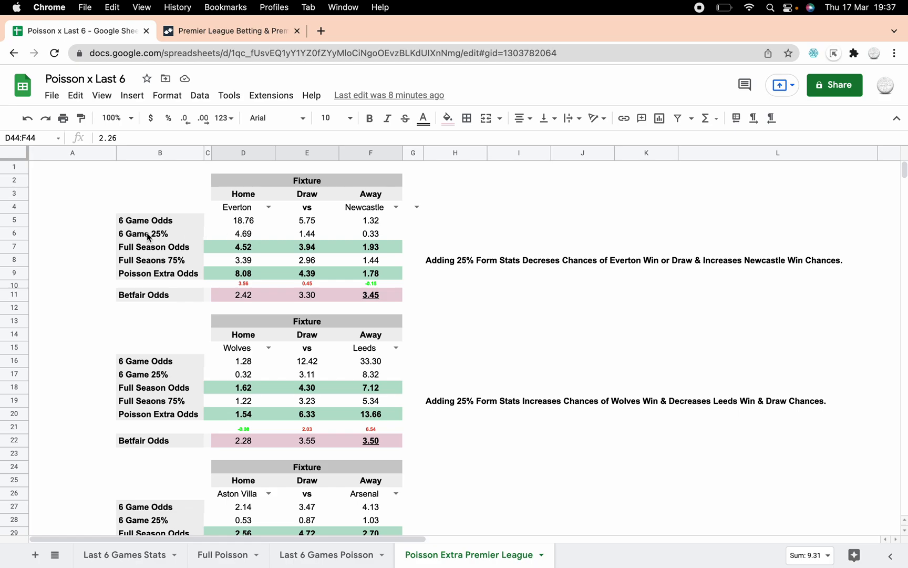
pyautogui.moveTo(236, 227)
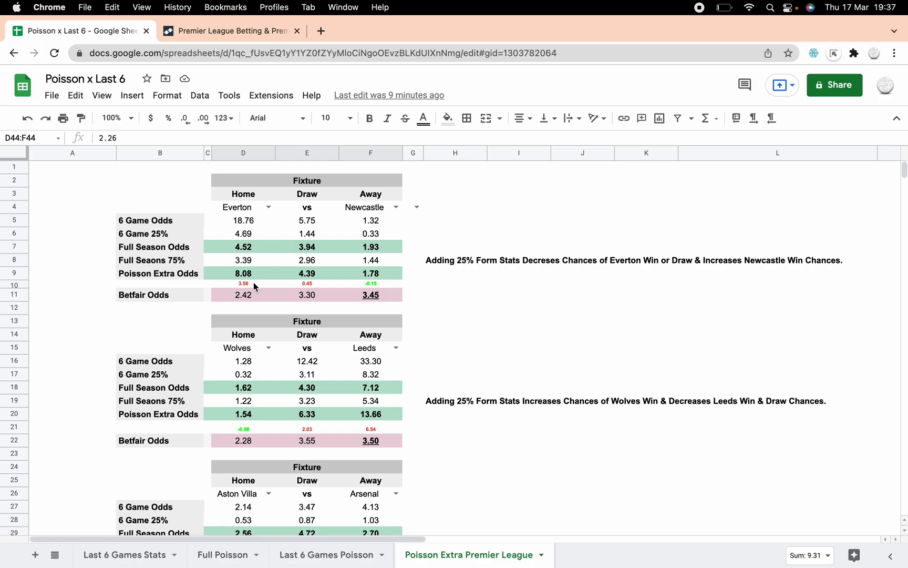
pyautogui.moveTo(230, 261)
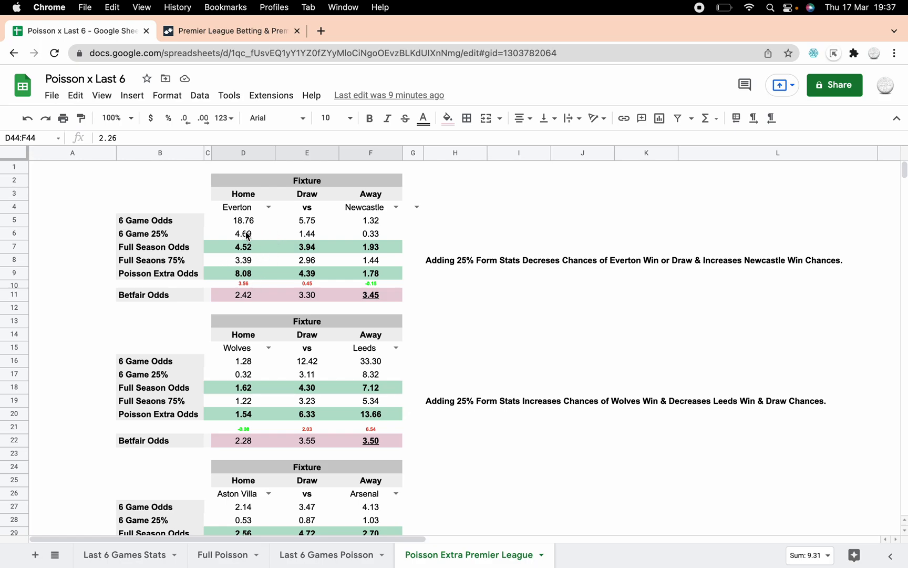
pyautogui.moveTo(243, 265)
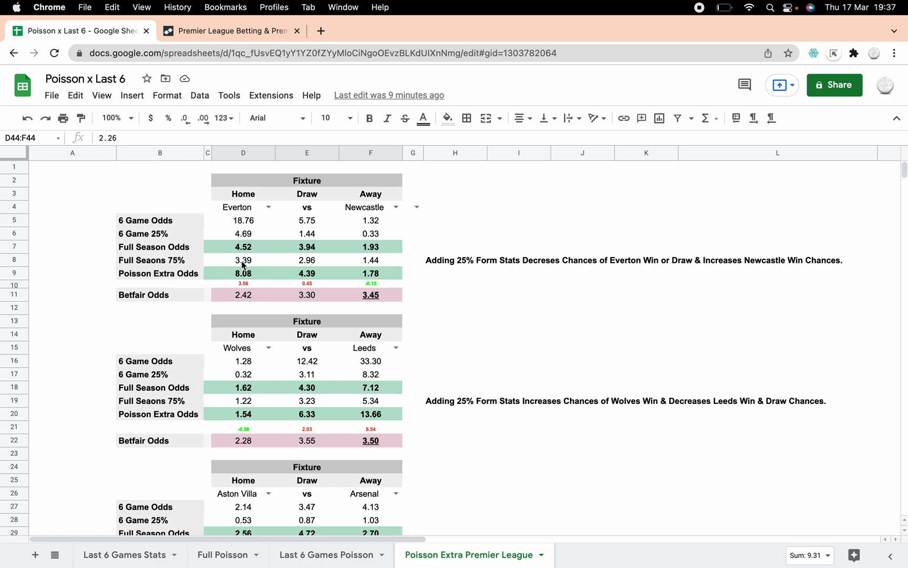
pyautogui.moveTo(294, 215)
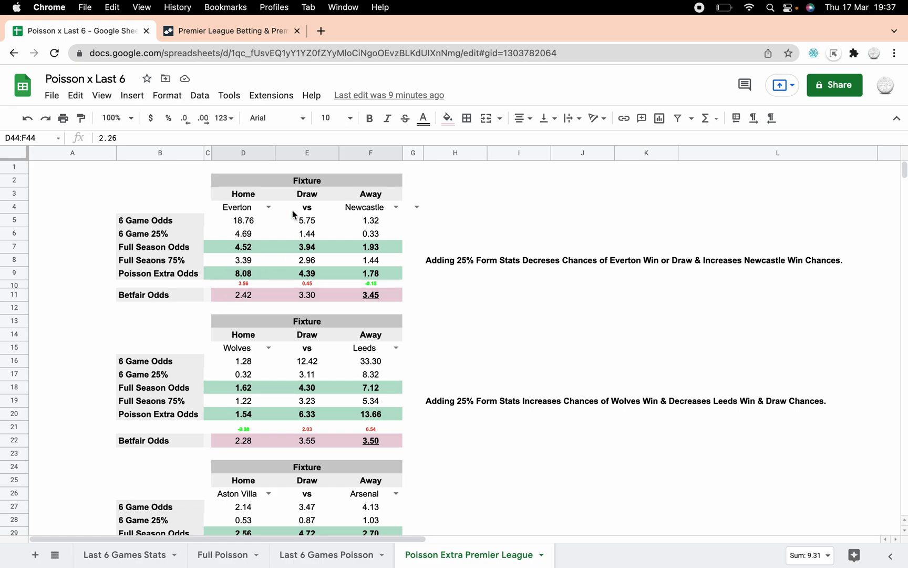
pyautogui.moveTo(231, 290)
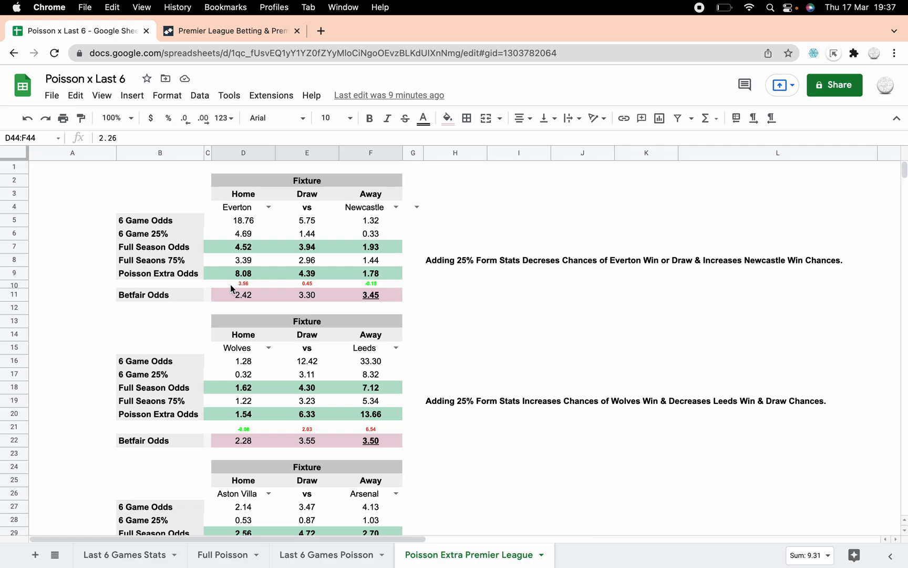
pyautogui.moveTo(251, 233)
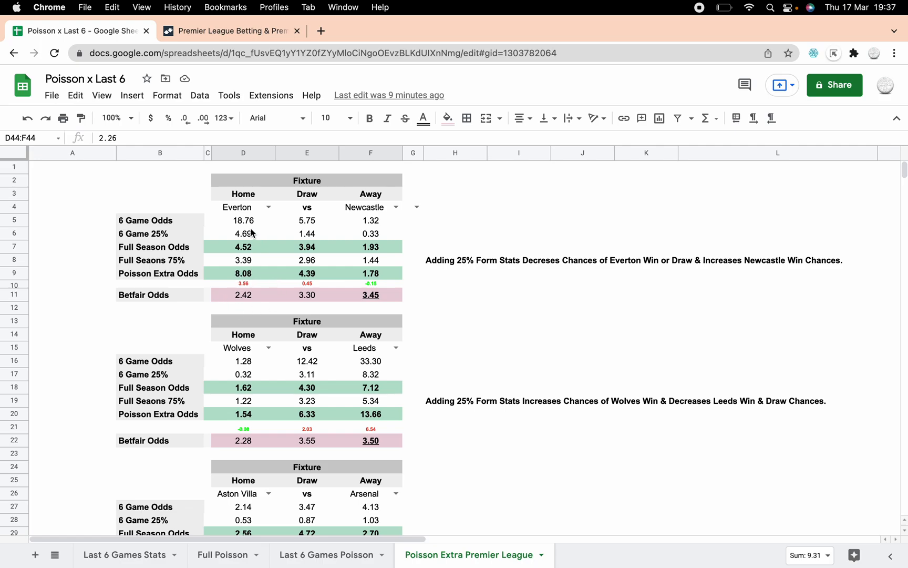
pyautogui.click(243, 220)
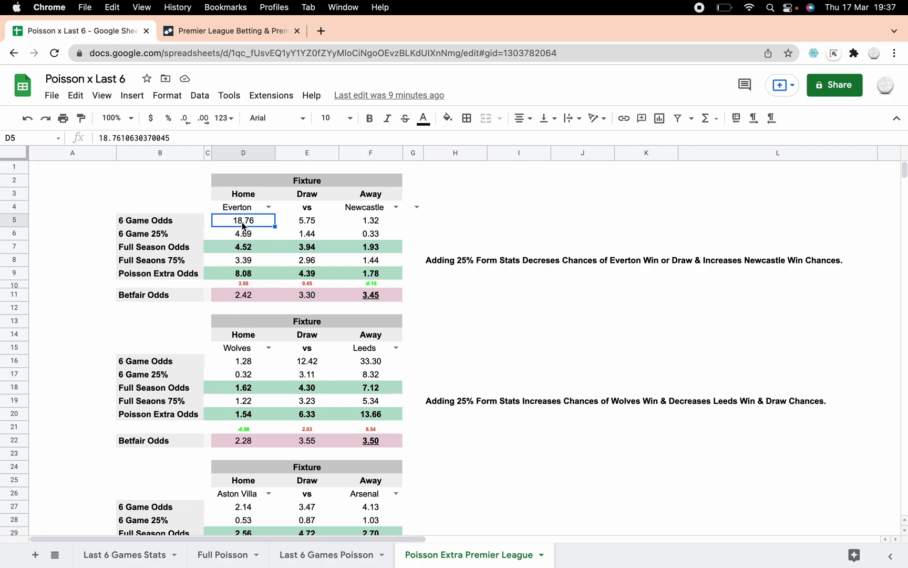
pyautogui.moveTo(249, 237)
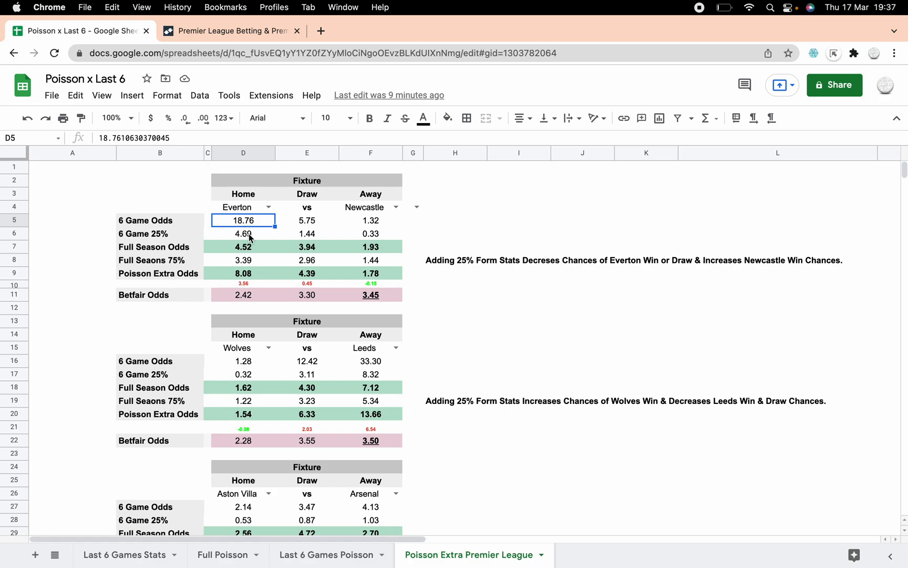
pyautogui.click(242, 233)
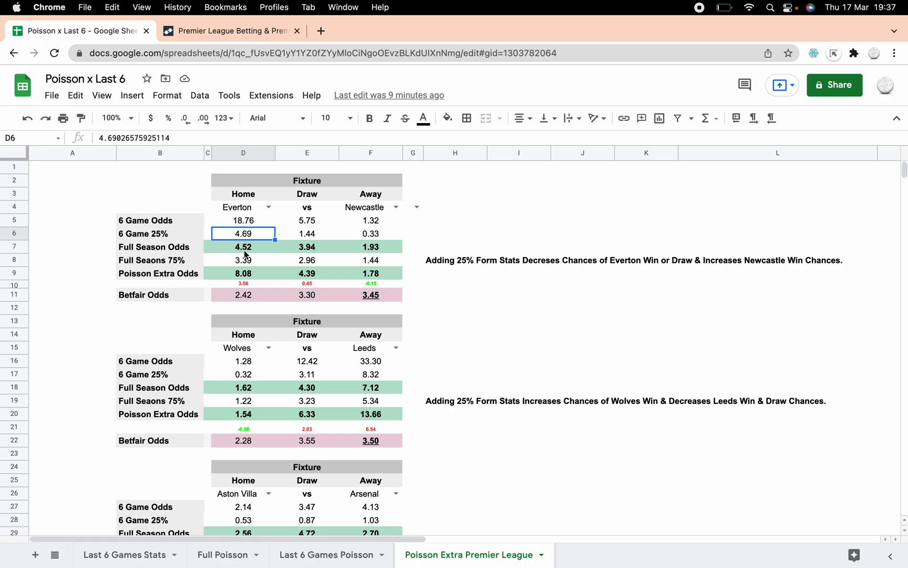
pyautogui.click(243, 245)
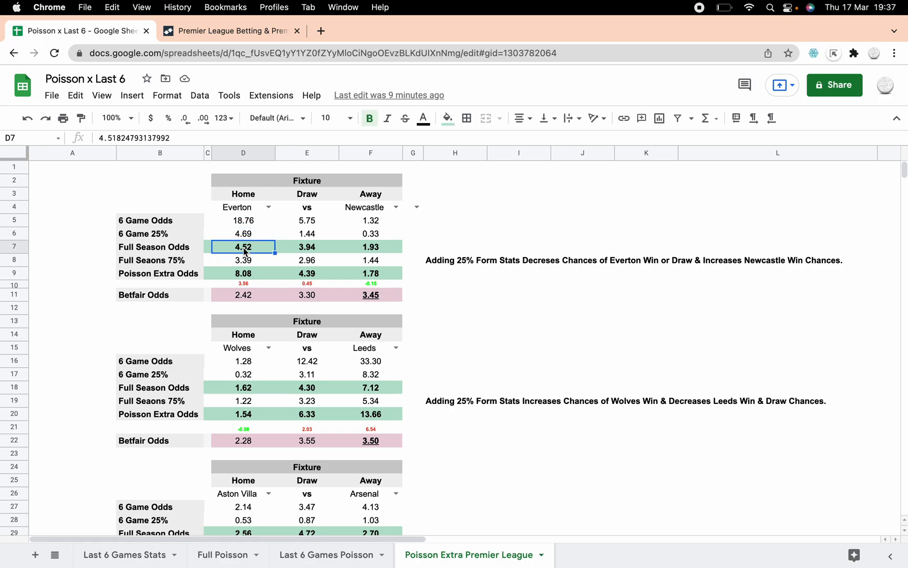
pyautogui.moveTo(264, 259)
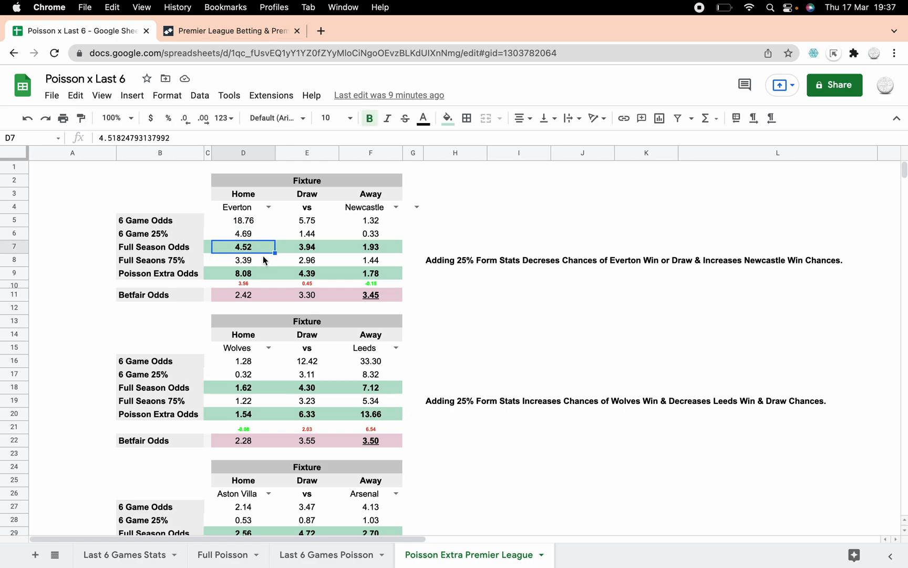
pyautogui.click(243, 260)
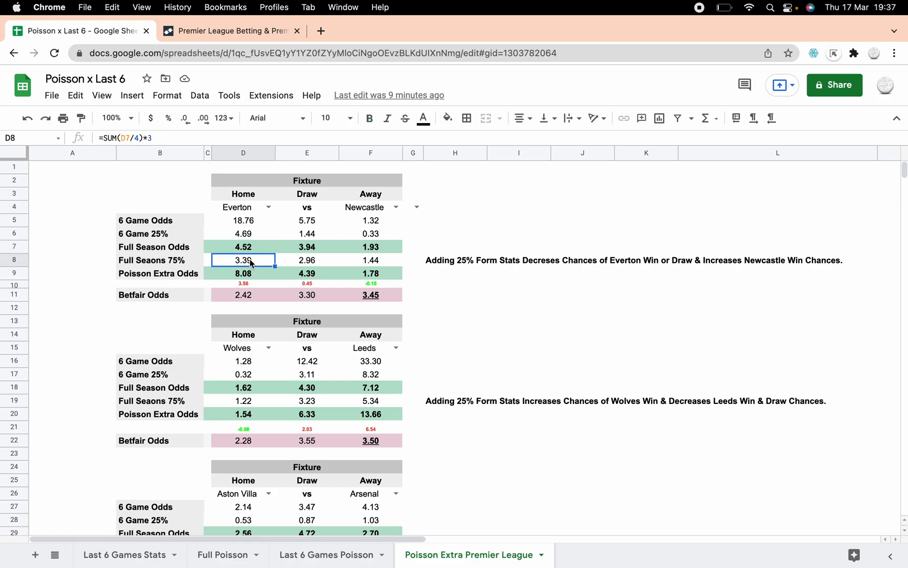
pyautogui.moveTo(256, 265)
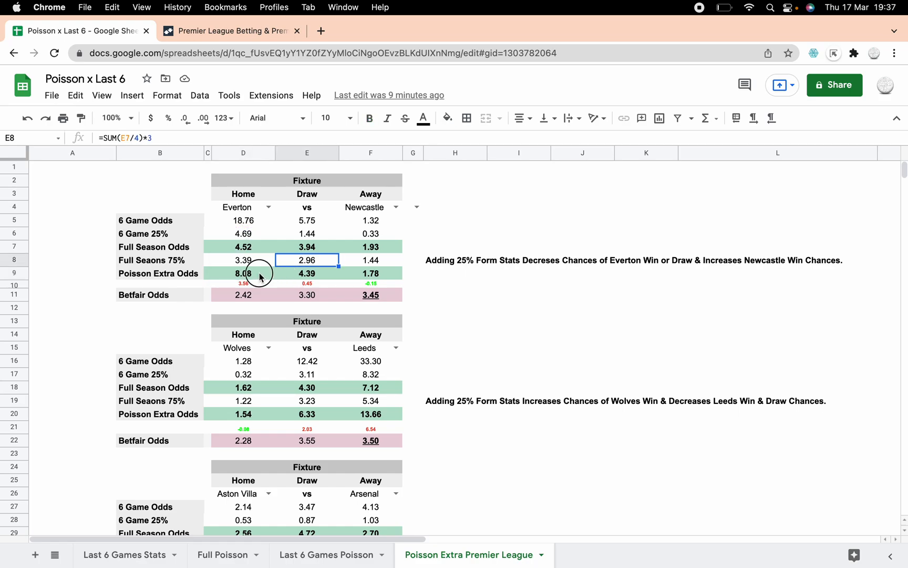
pyautogui.click(243, 273)
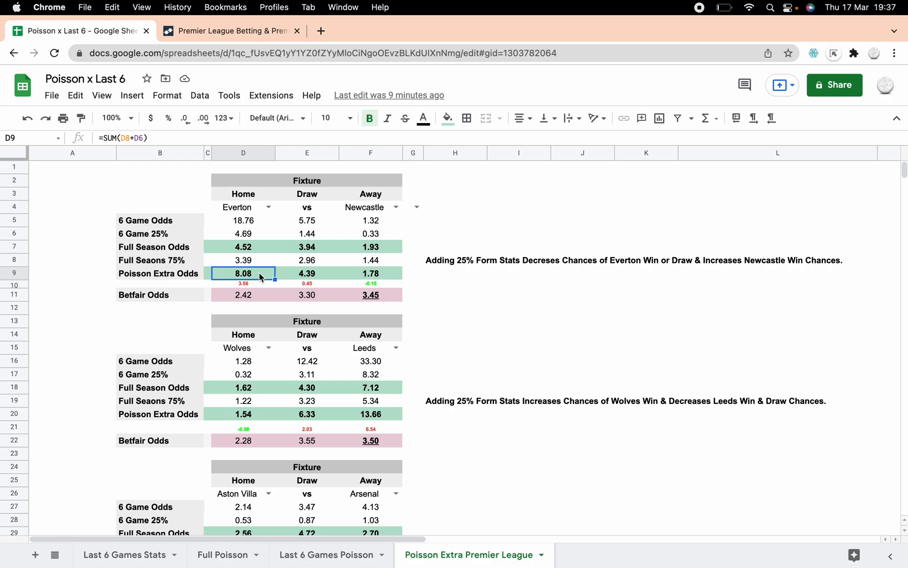
pyautogui.click(305, 273)
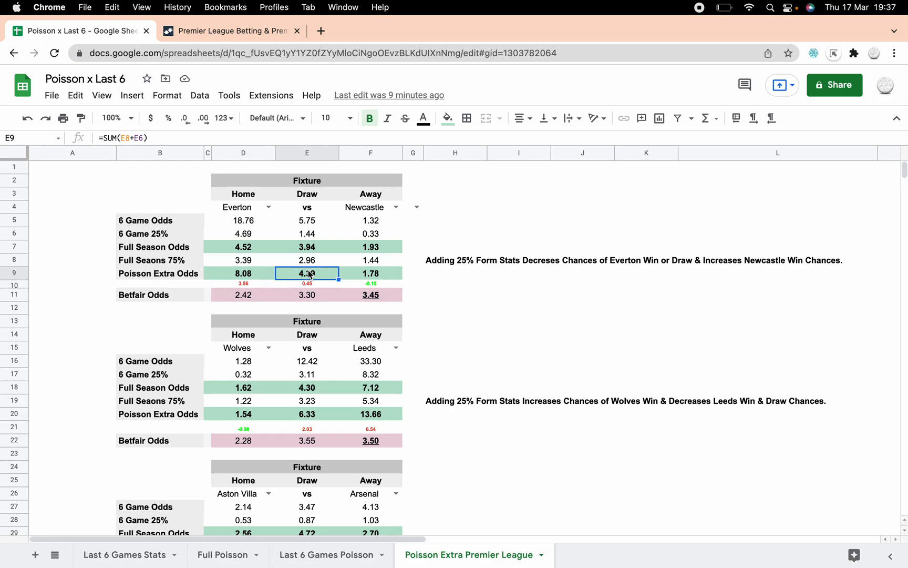
pyautogui.click(370, 274)
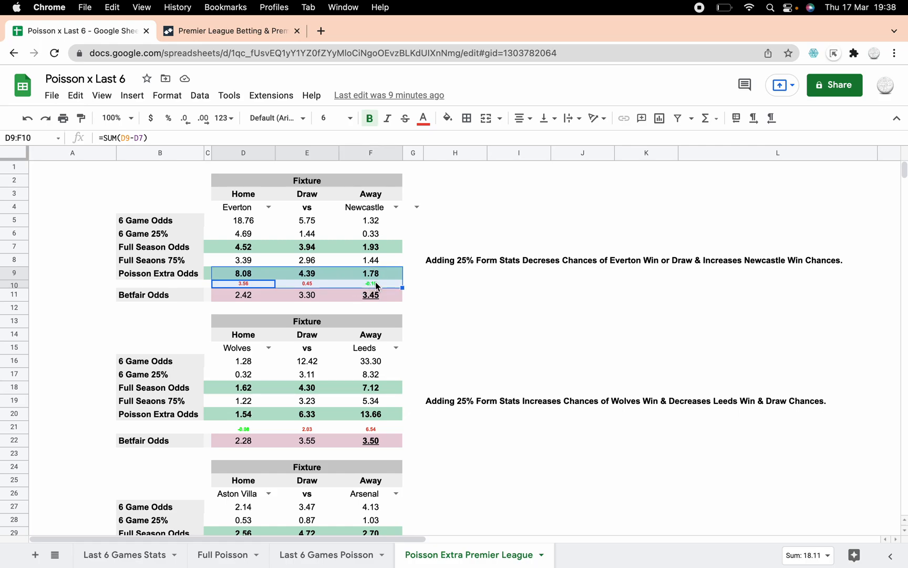
pyautogui.click(455, 308)
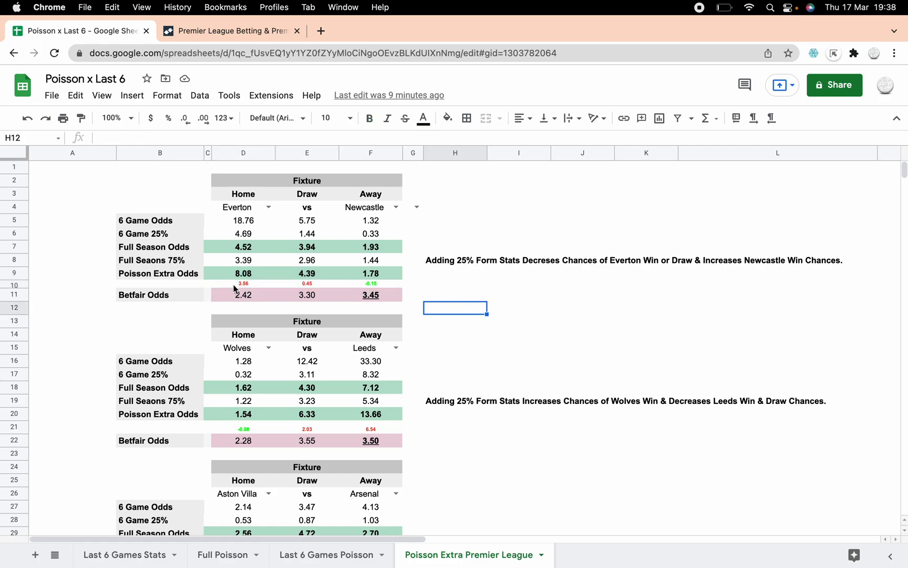
pyautogui.click(243, 282)
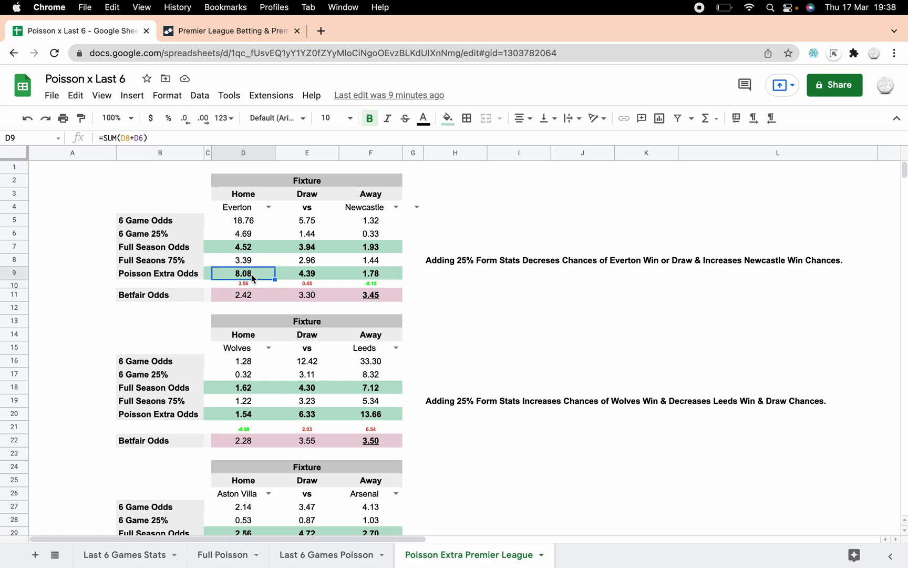
pyautogui.click(242, 246)
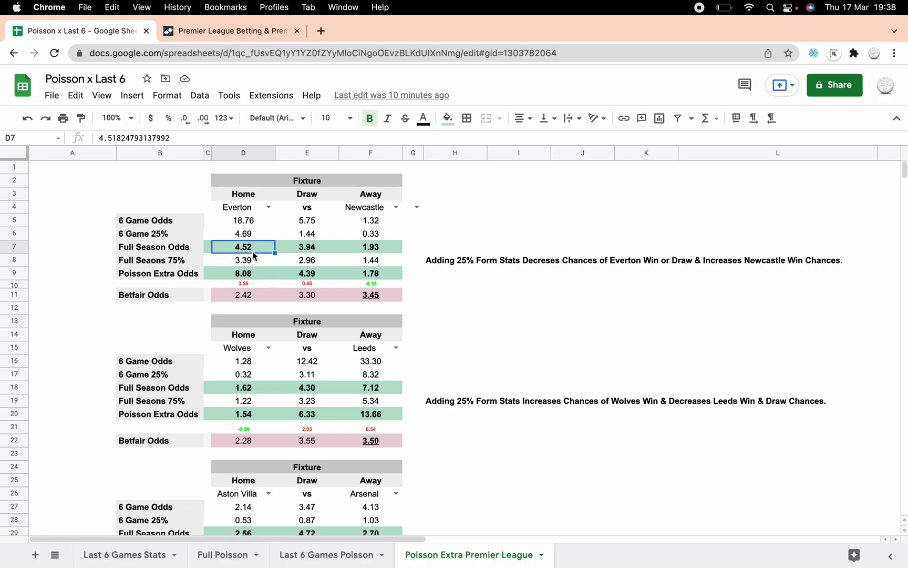
pyautogui.click(243, 274)
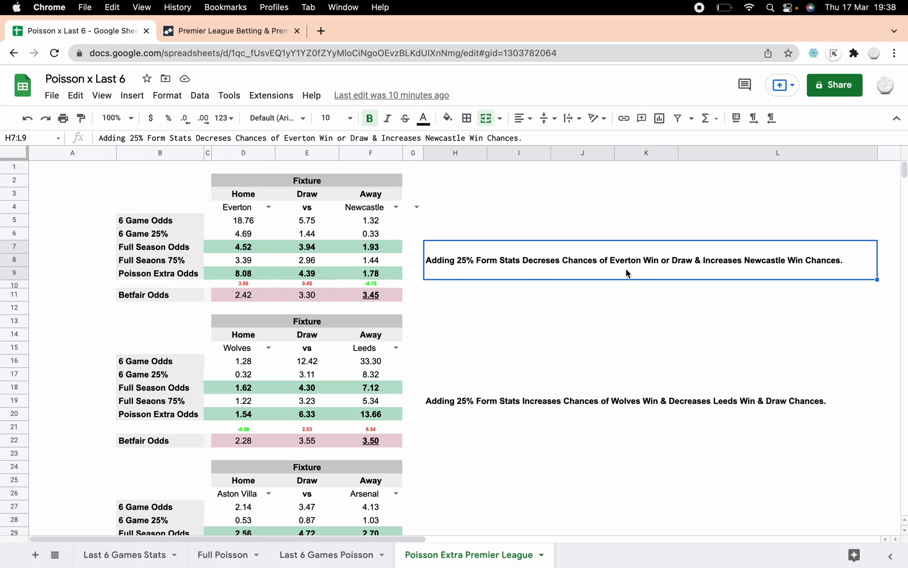
pyautogui.moveTo(803, 276)
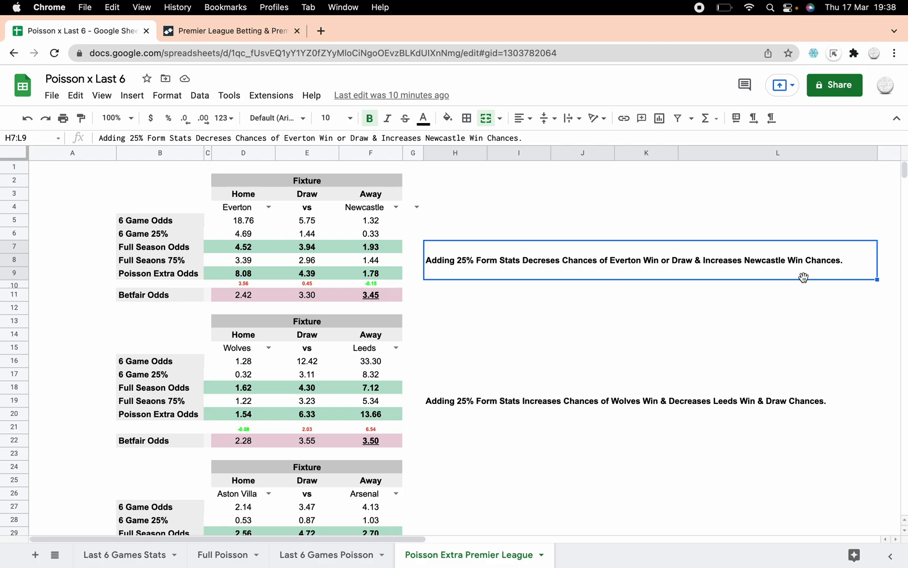
pyautogui.moveTo(495, 296)
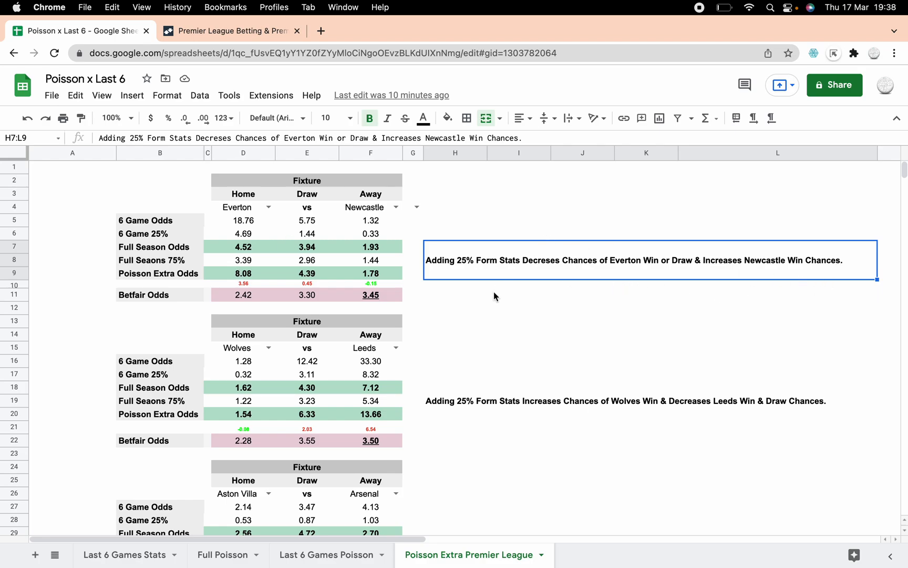
pyautogui.moveTo(493, 300)
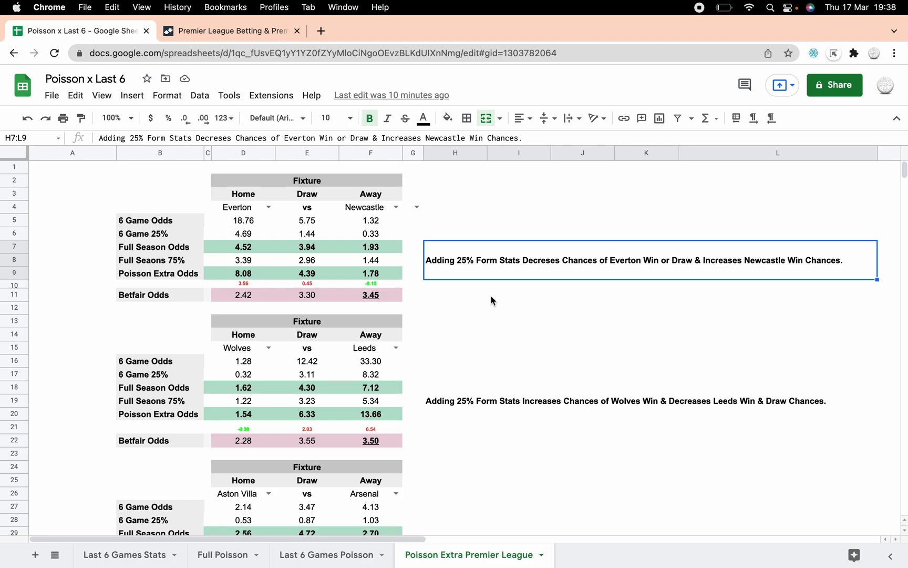
pyautogui.scroll(-3)
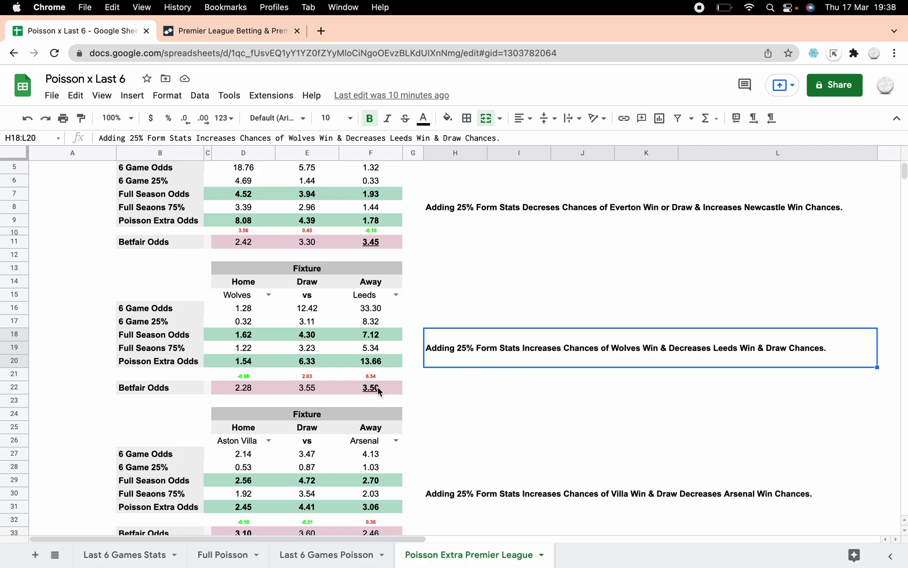
pyautogui.moveTo(263, 384)
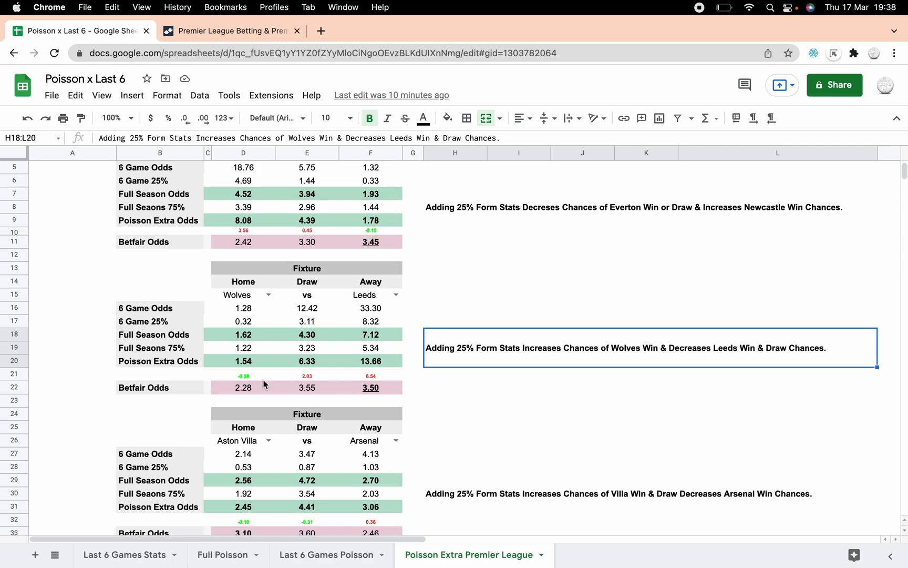
pyautogui.moveTo(258, 382)
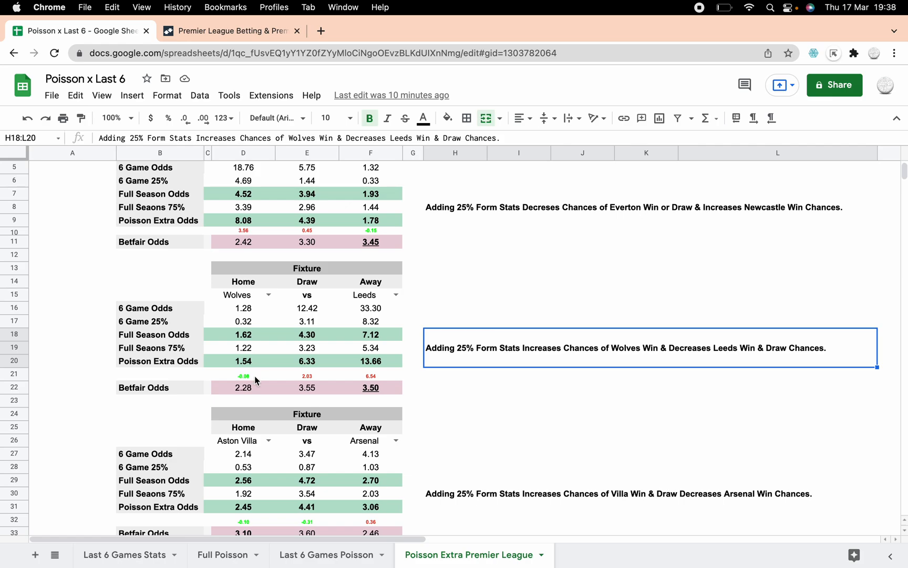
pyautogui.click(243, 376)
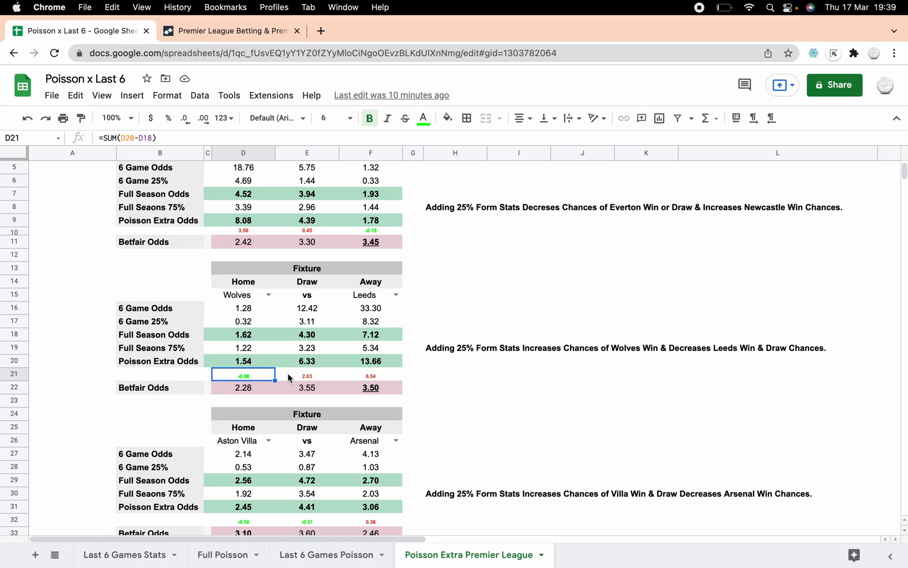
pyautogui.moveTo(376, 376)
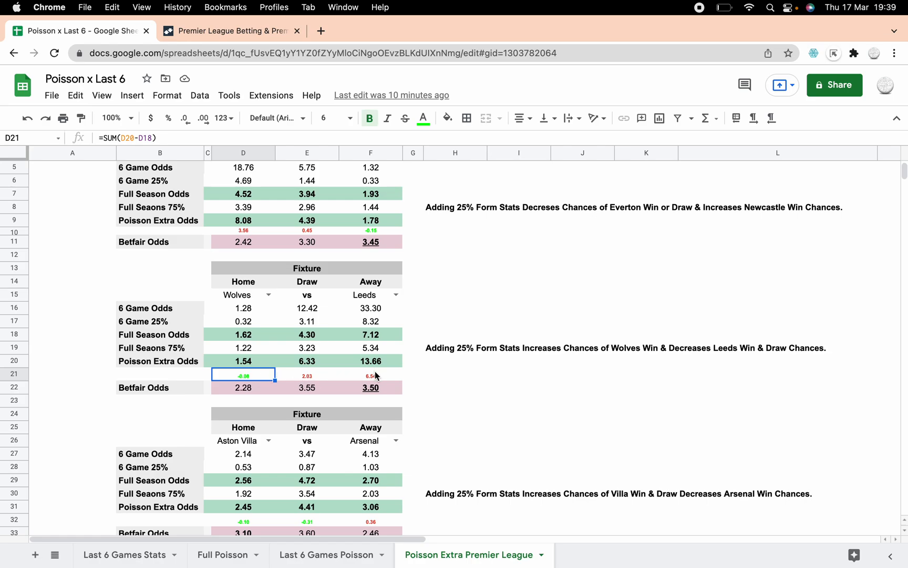
pyautogui.scroll(-3)
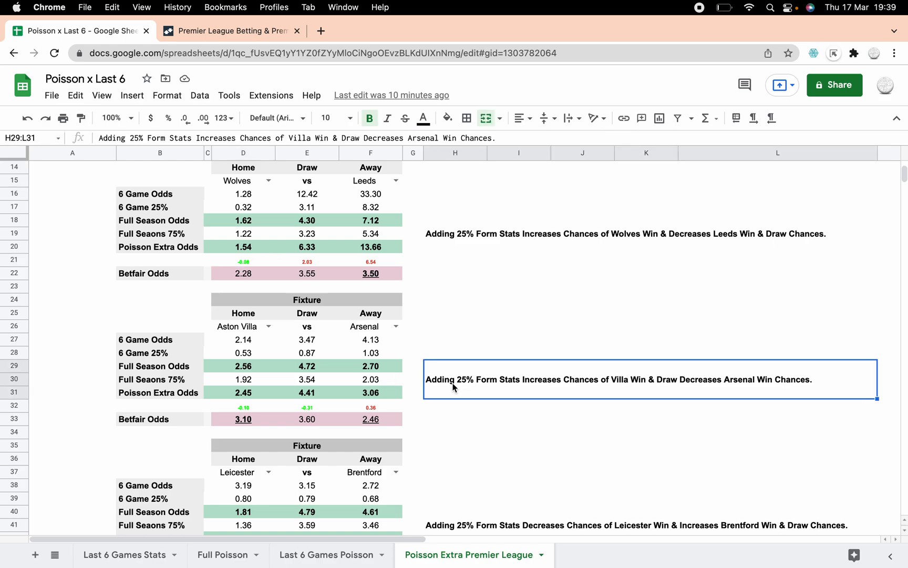
pyautogui.scroll(-3)
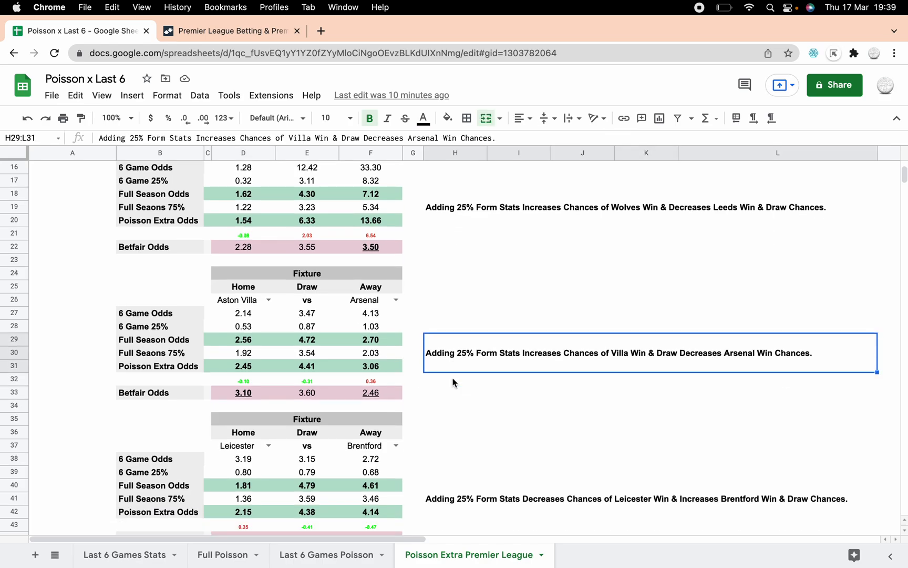
pyautogui.scroll(-3)
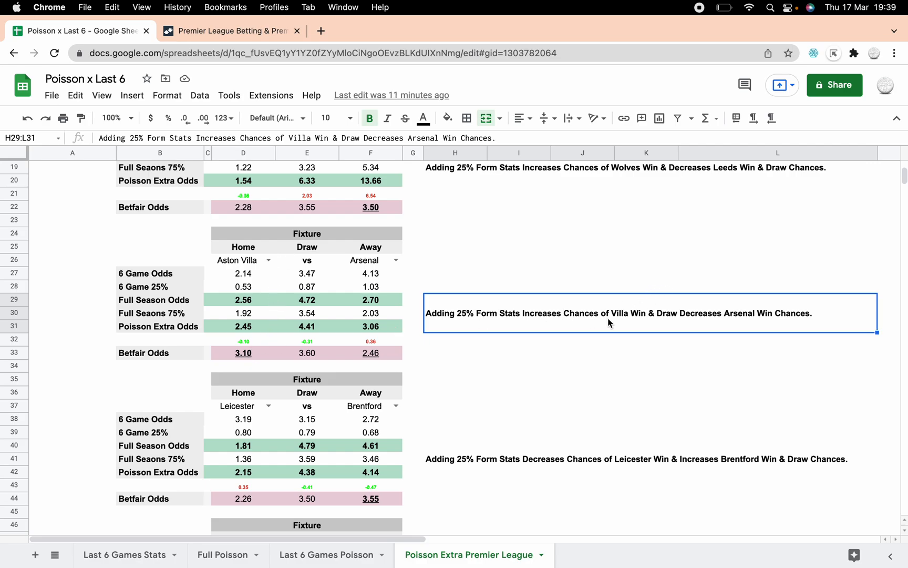
pyautogui.moveTo(560, 331)
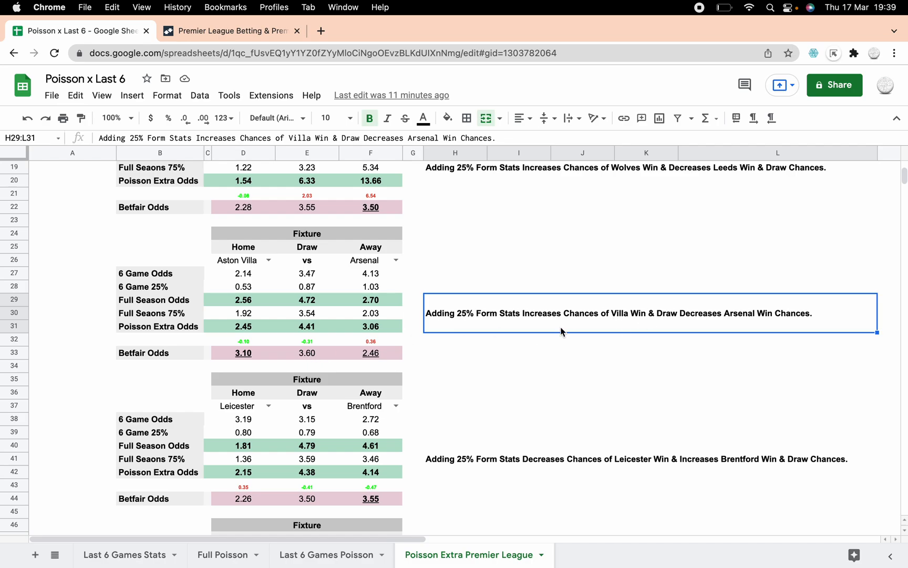
pyautogui.moveTo(494, 355)
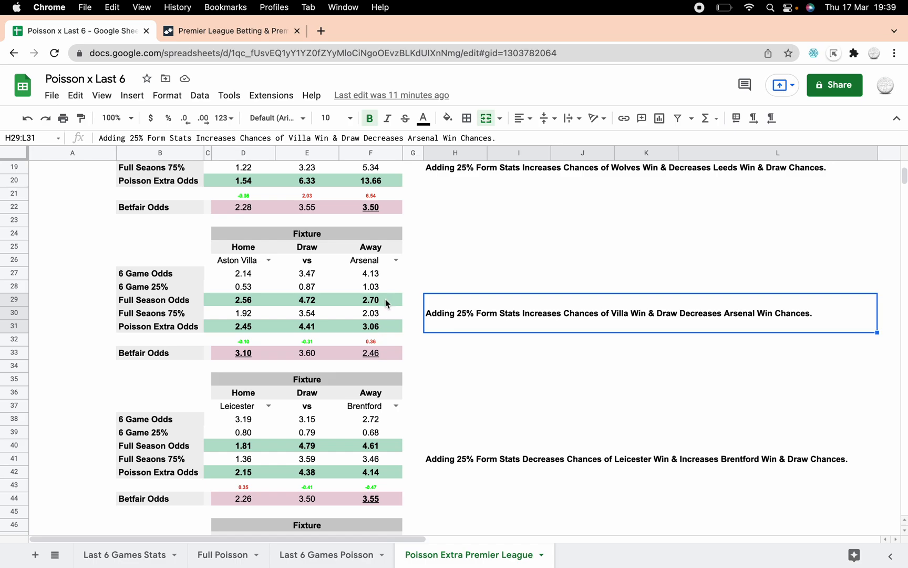
pyautogui.moveTo(387, 327)
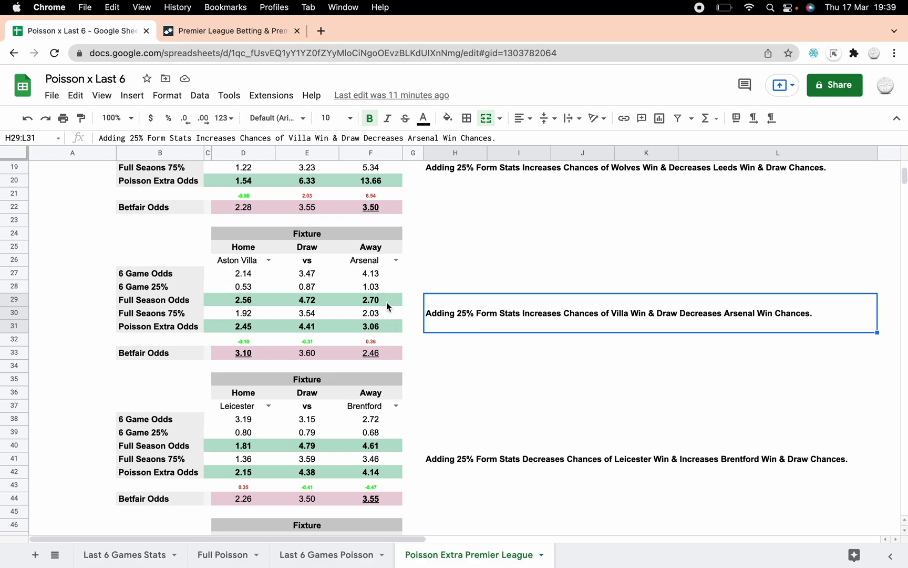
pyautogui.moveTo(259, 323)
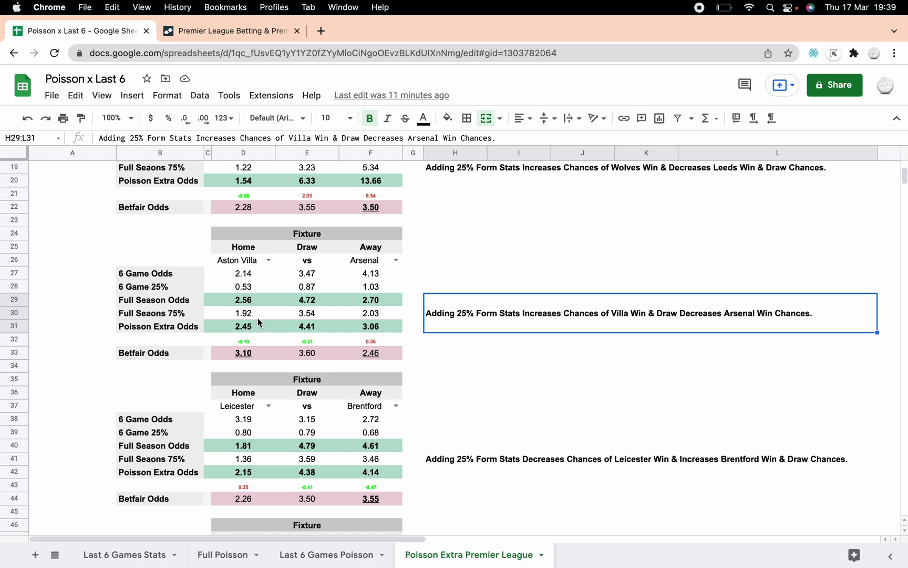
pyautogui.moveTo(316, 363)
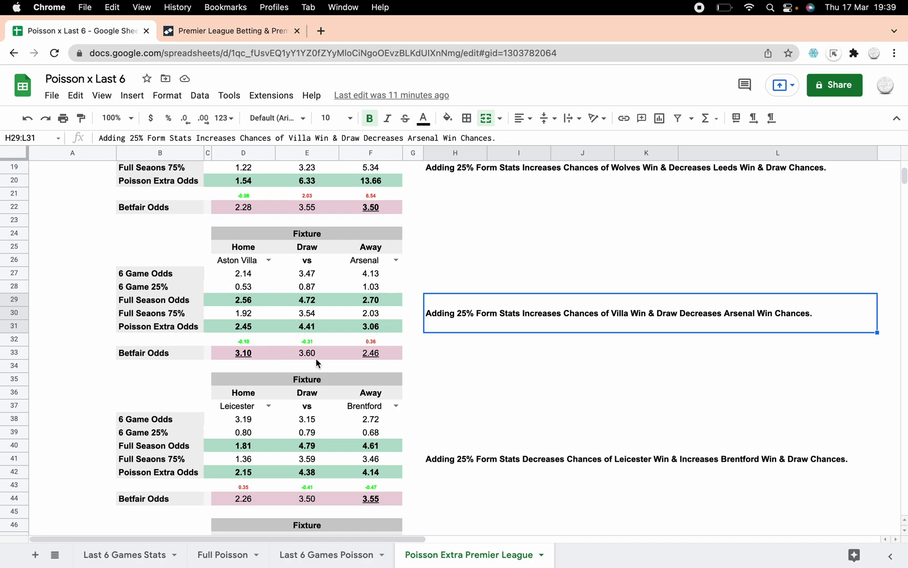
pyautogui.scroll(-3)
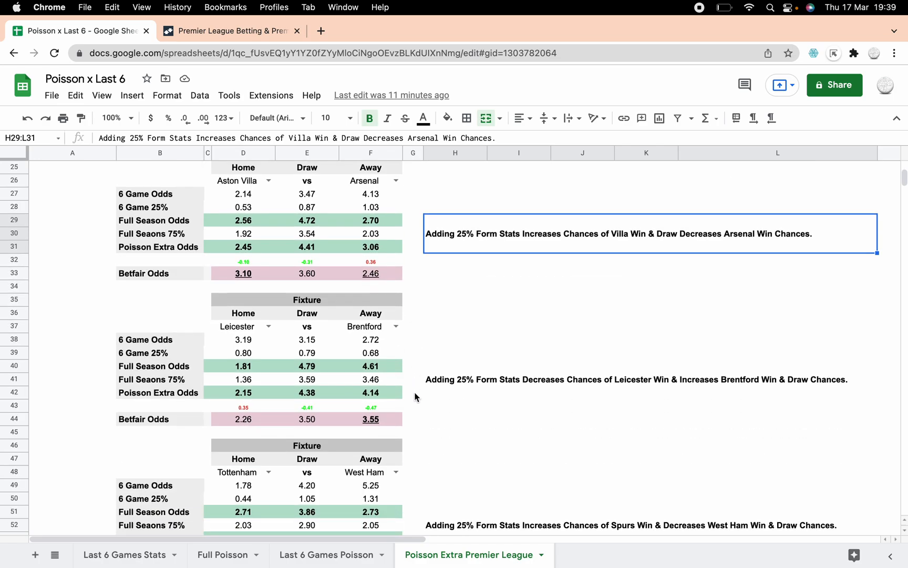
pyautogui.scroll(-3)
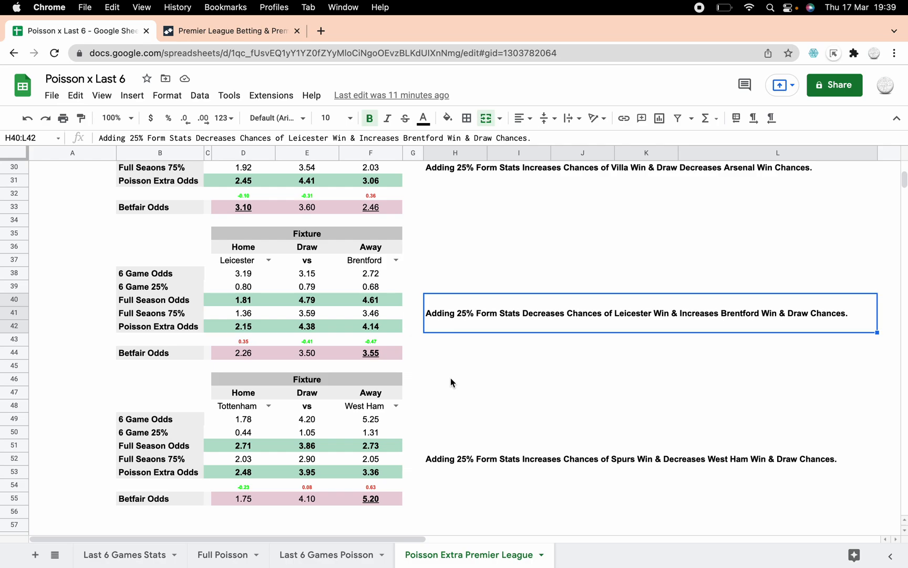
pyautogui.moveTo(379, 332)
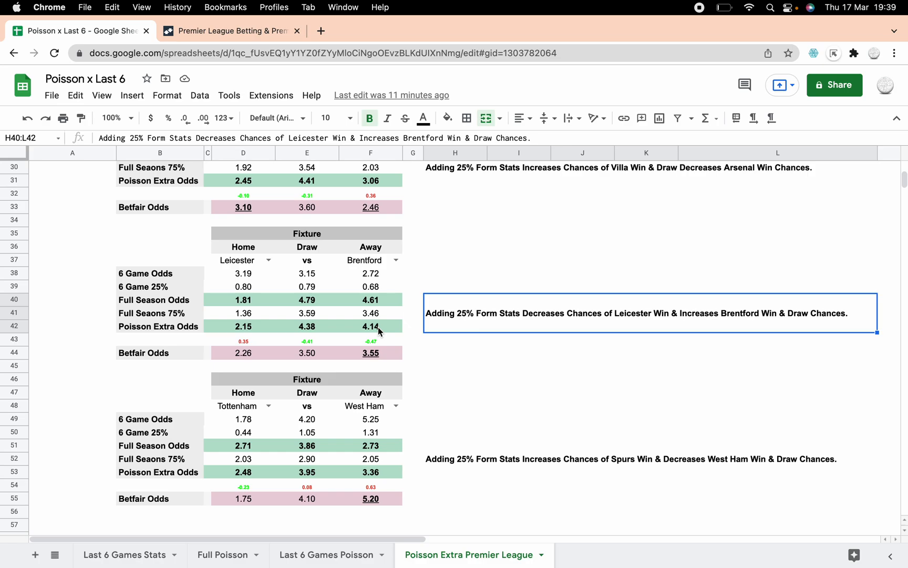
pyautogui.moveTo(357, 348)
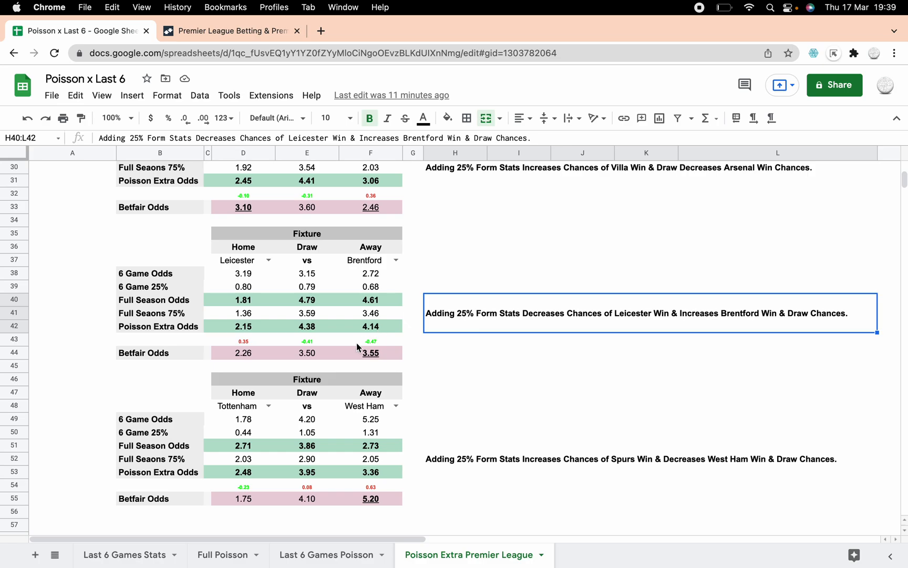
pyautogui.moveTo(377, 363)
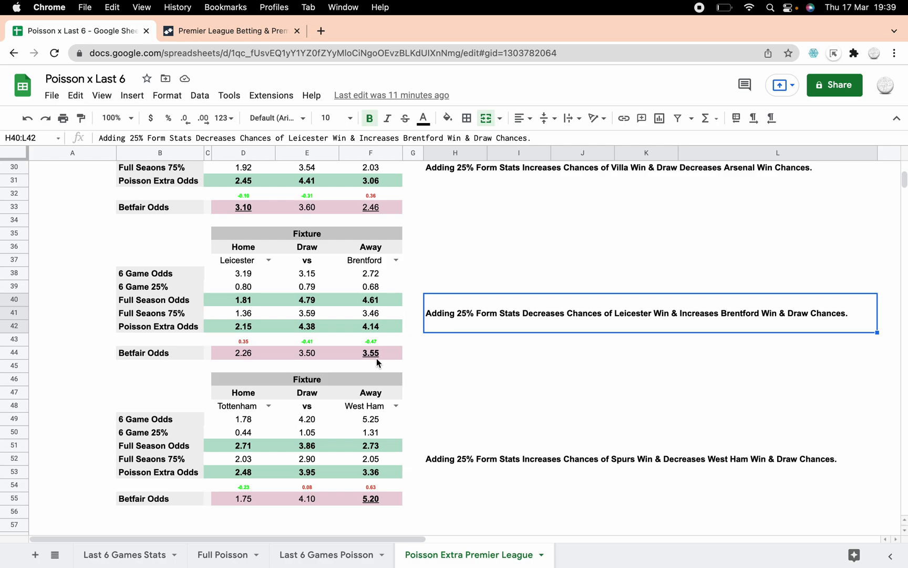
pyautogui.moveTo(376, 325)
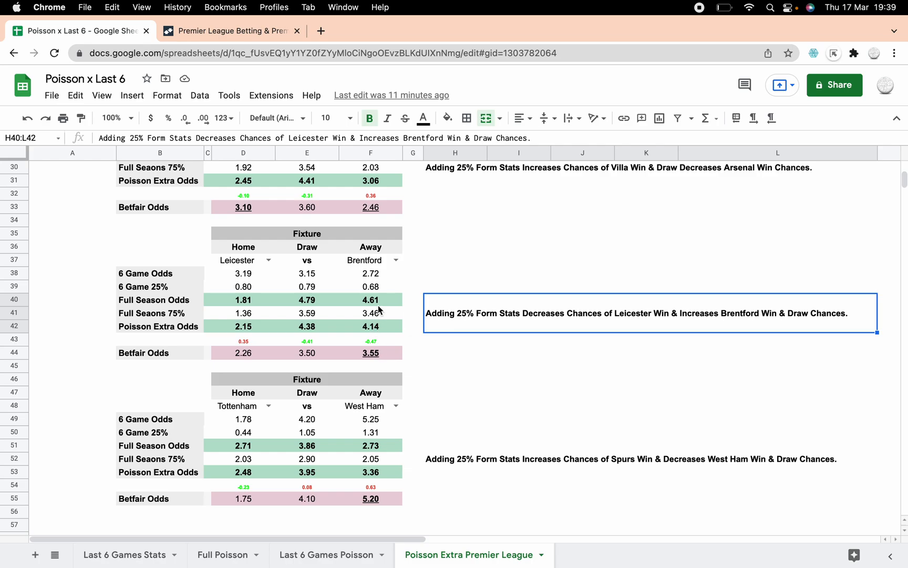
pyautogui.click(243, 300)
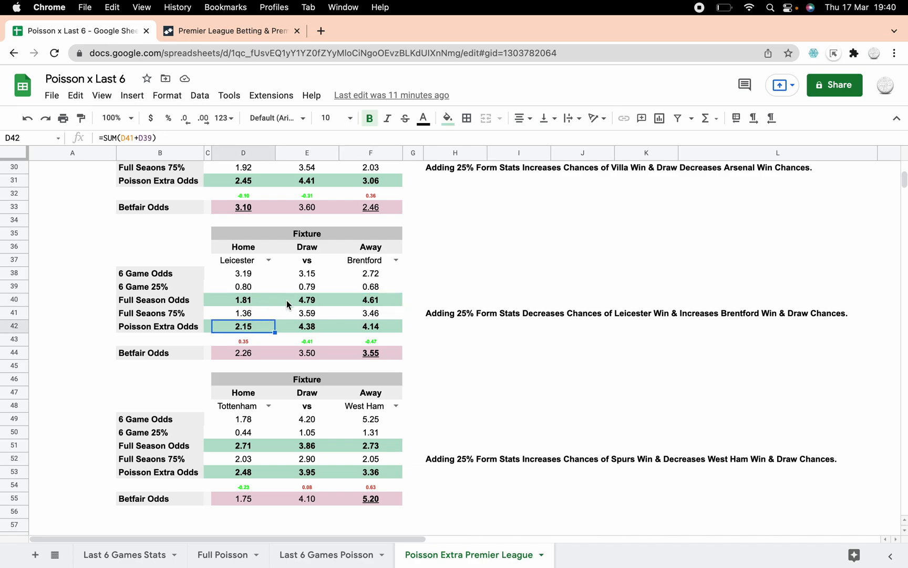
pyautogui.click(243, 300)
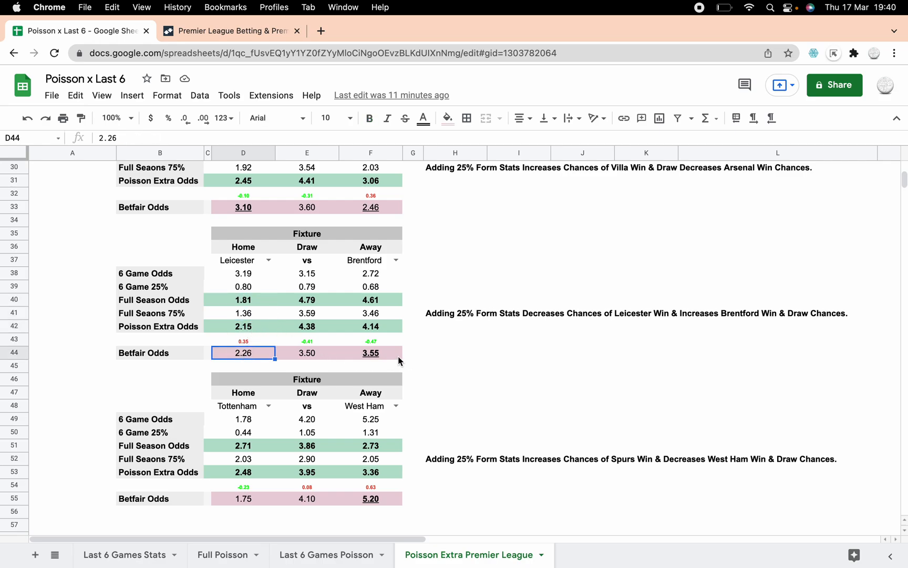
pyautogui.click(370, 354)
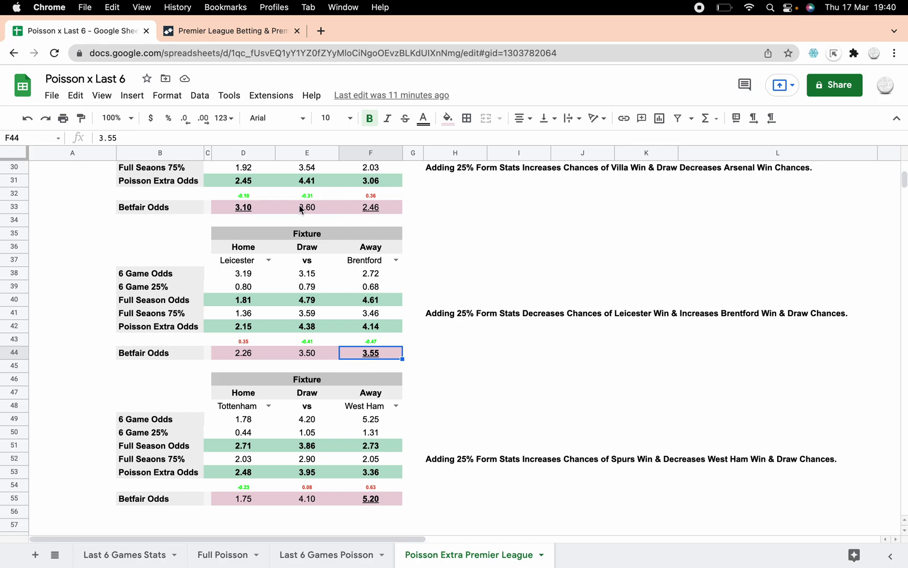
pyautogui.scroll(-3)
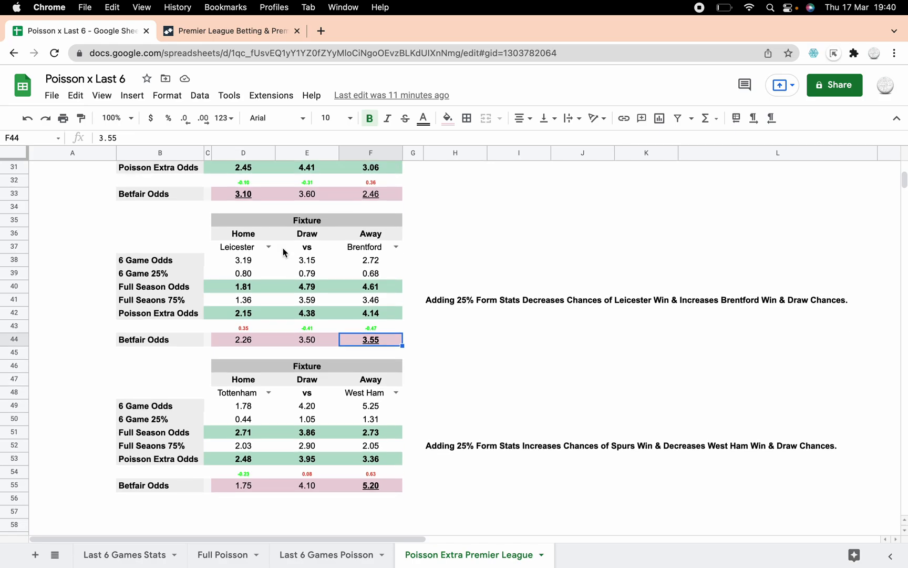
pyautogui.moveTo(375, 344)
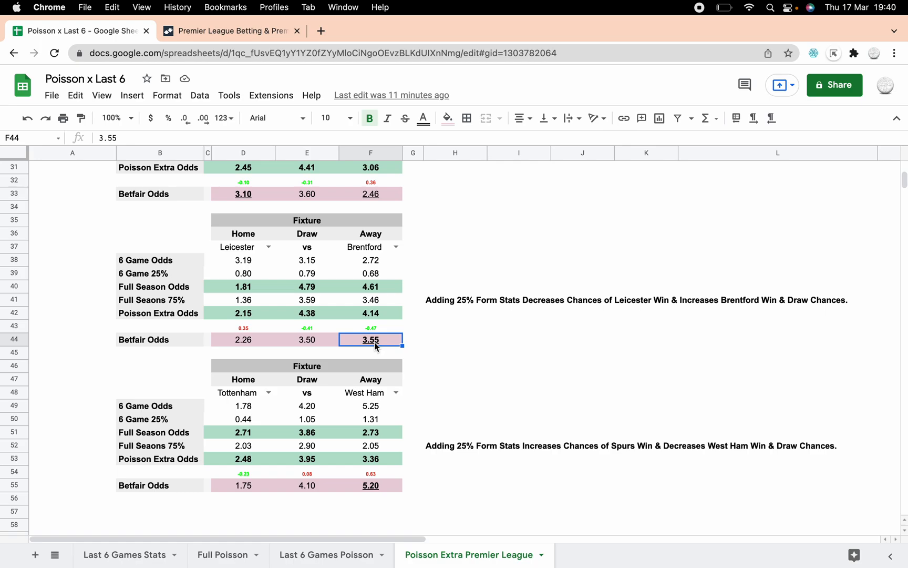
pyautogui.moveTo(364, 429)
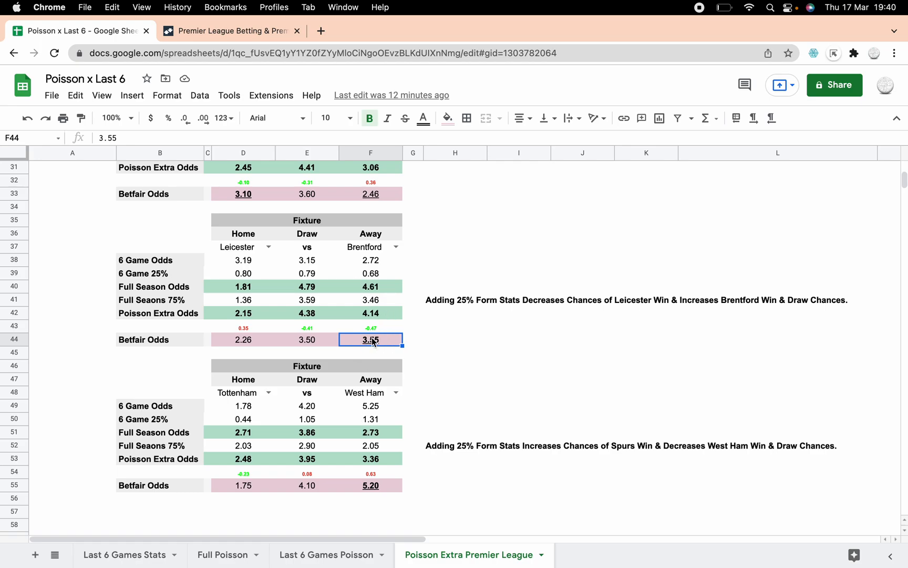
pyautogui.moveTo(280, 318)
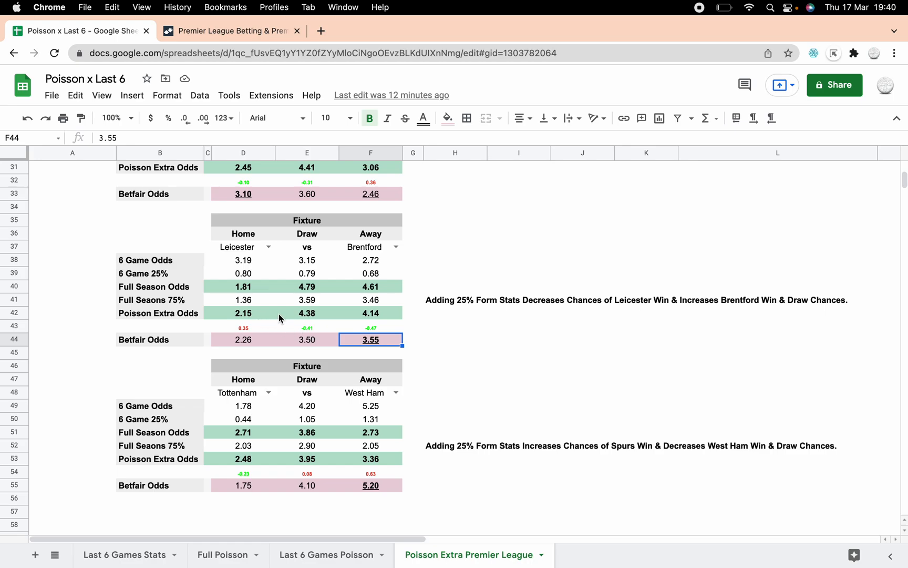
pyautogui.moveTo(311, 313)
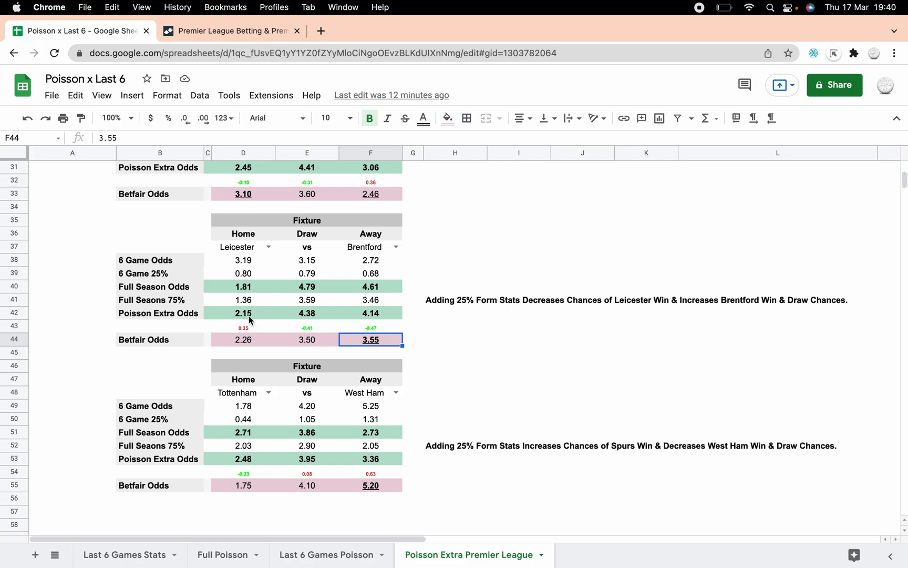
pyautogui.click(243, 338)
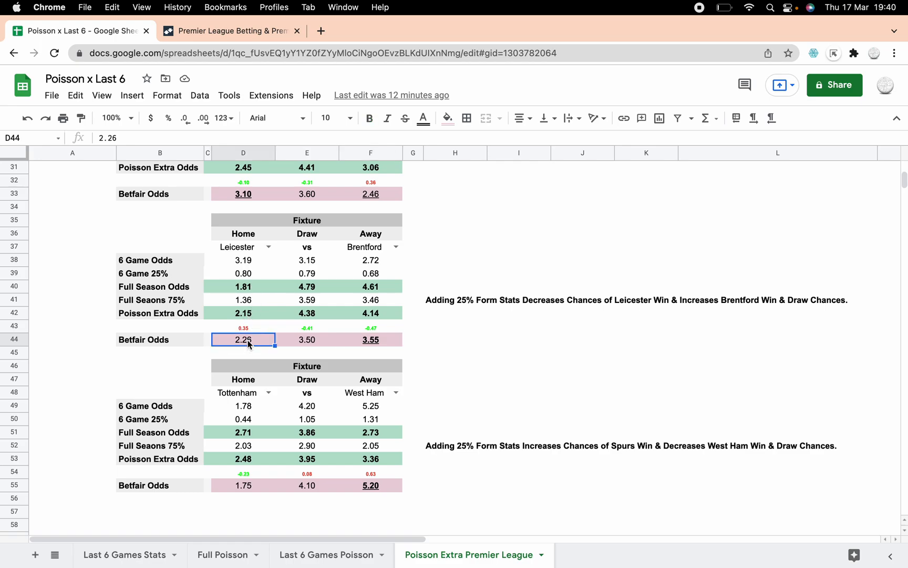
pyautogui.moveTo(247, 317)
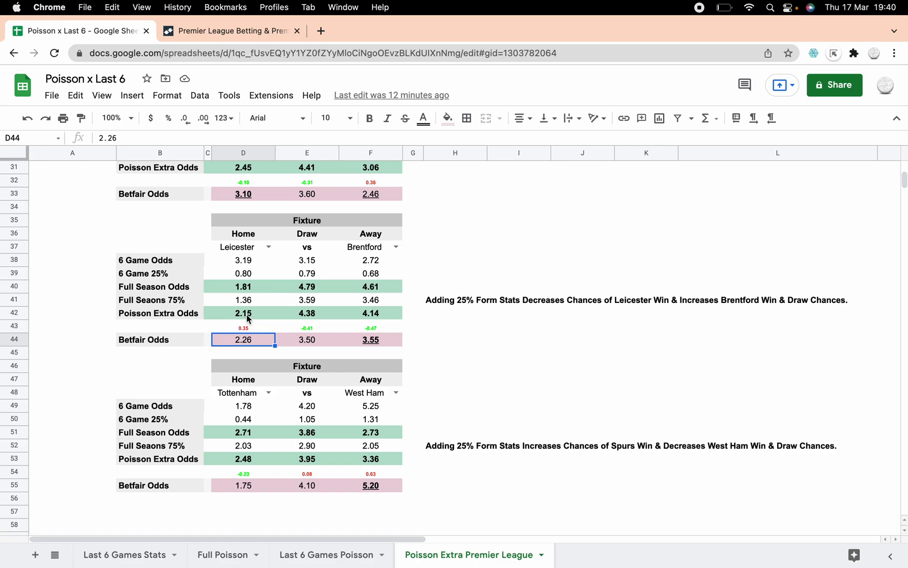
pyautogui.click(243, 313)
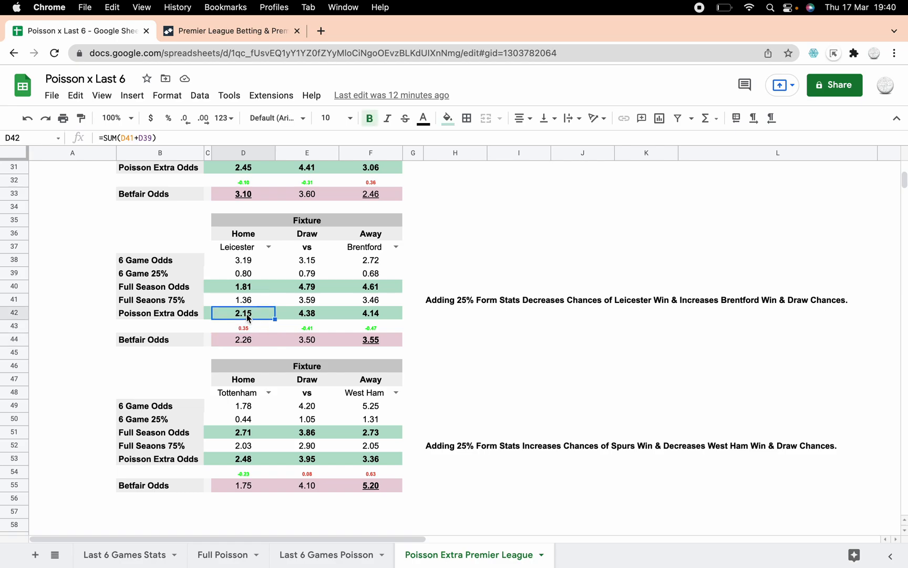
pyautogui.click(243, 326)
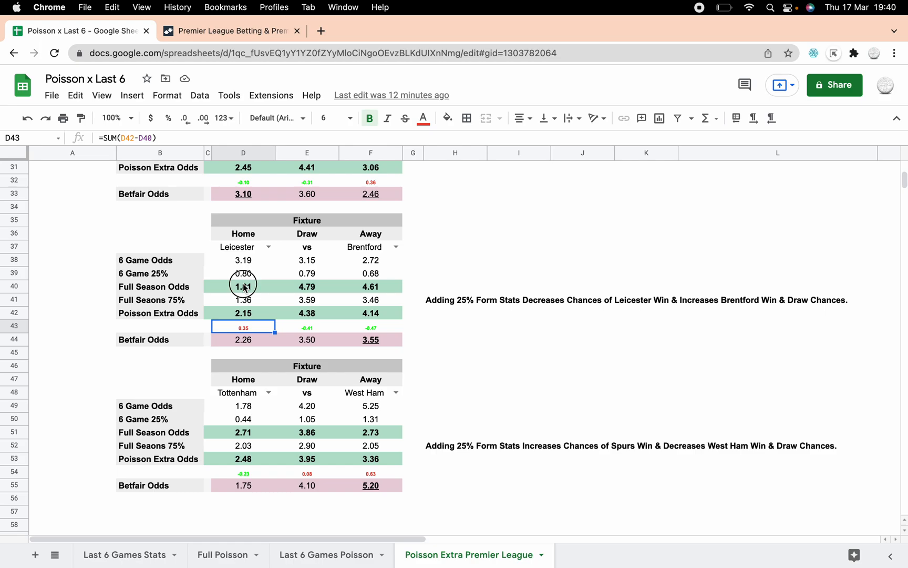
pyautogui.click(243, 286)
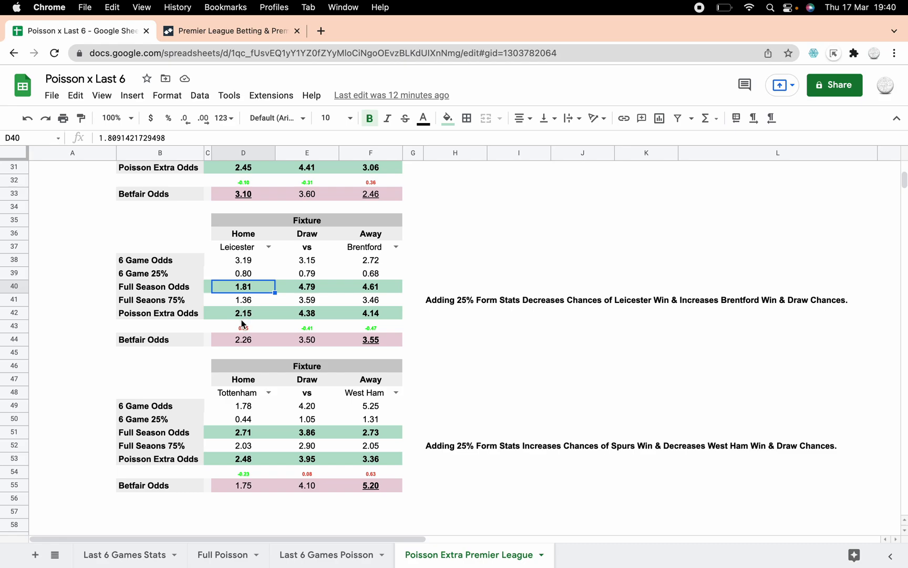
pyautogui.click(243, 314)
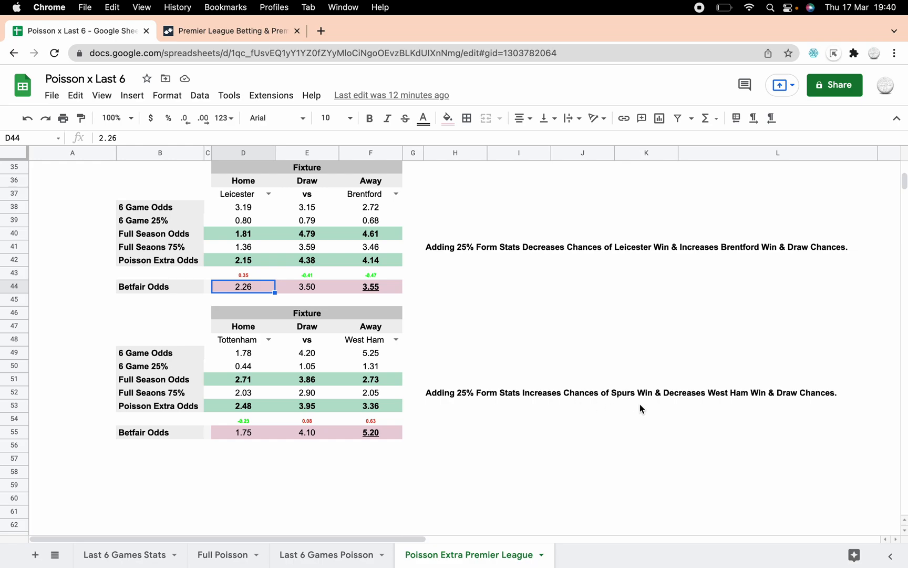
pyautogui.moveTo(510, 419)
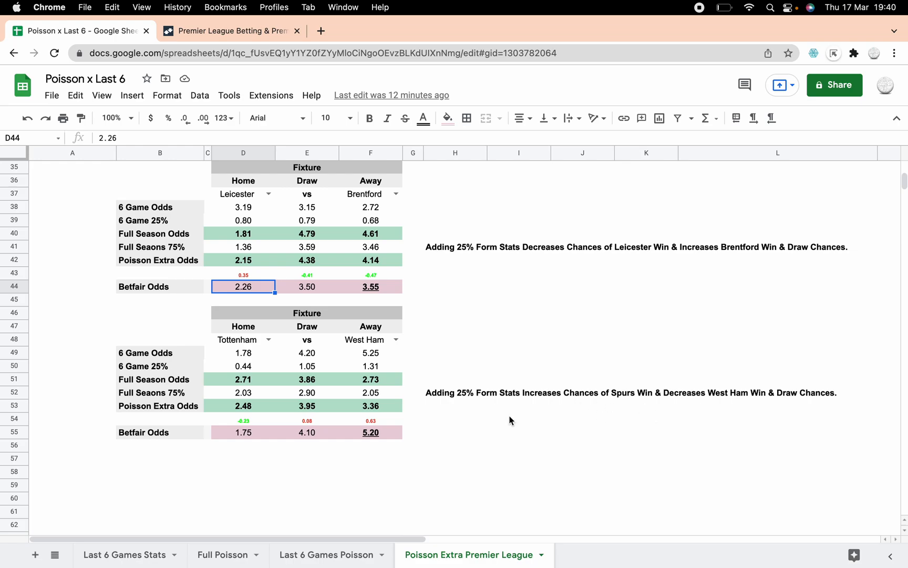
pyautogui.moveTo(381, 446)
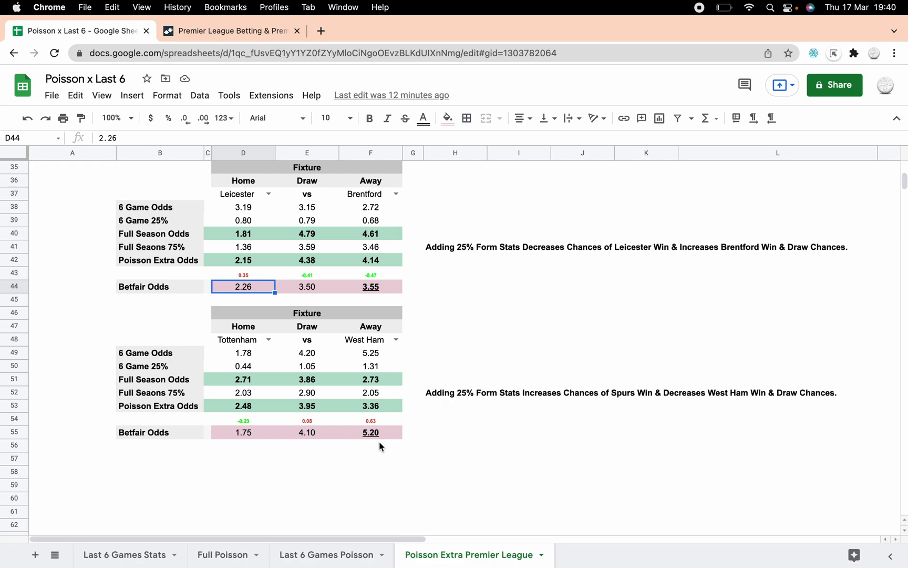
pyautogui.moveTo(252, 430)
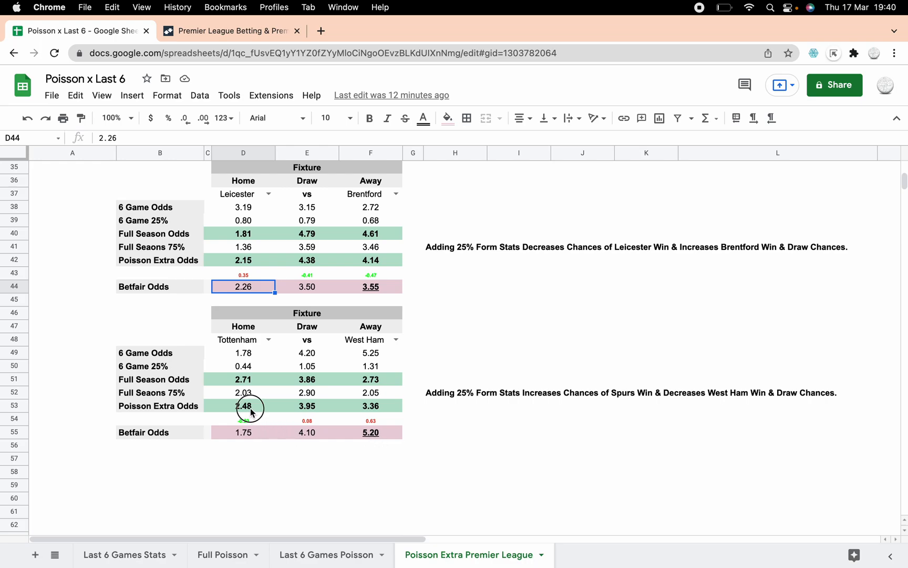
pyautogui.click(243, 406)
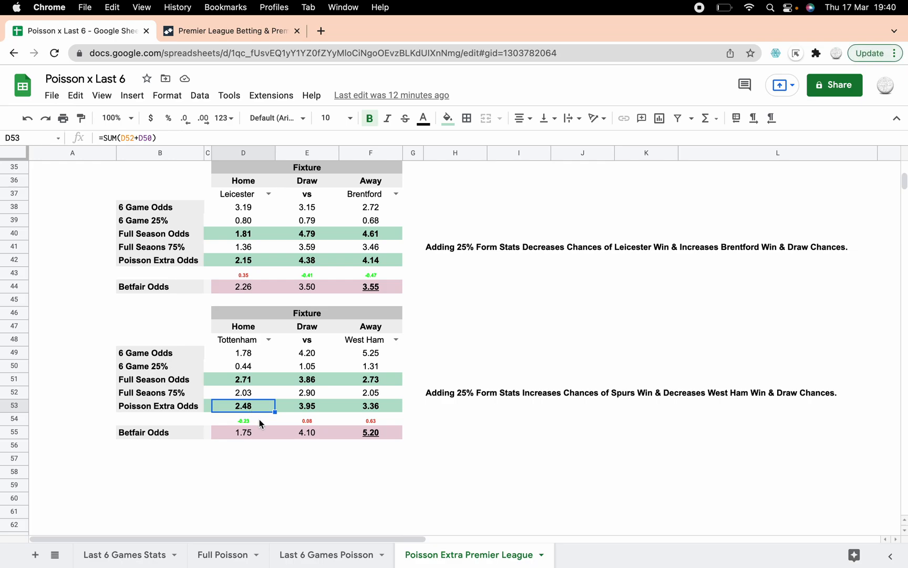
pyautogui.click(242, 432)
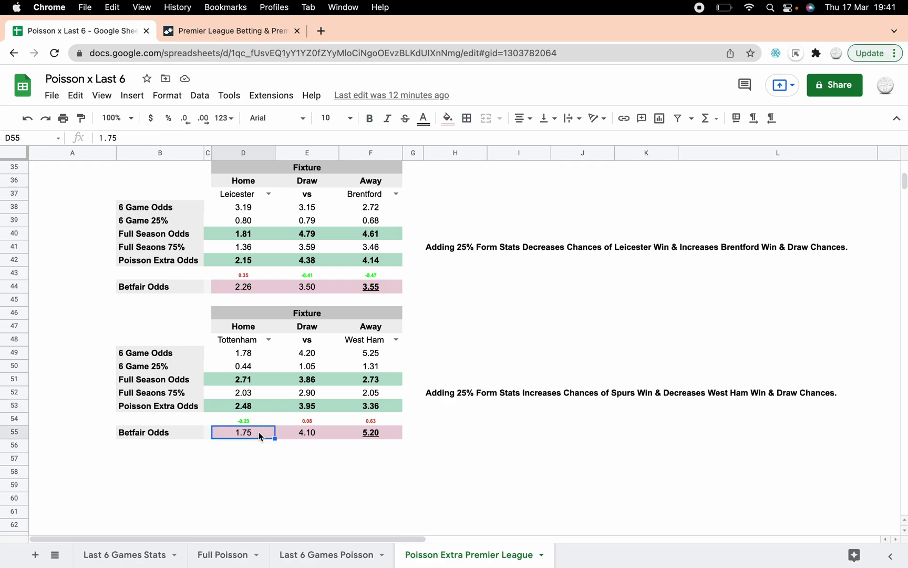
pyautogui.moveTo(284, 434)
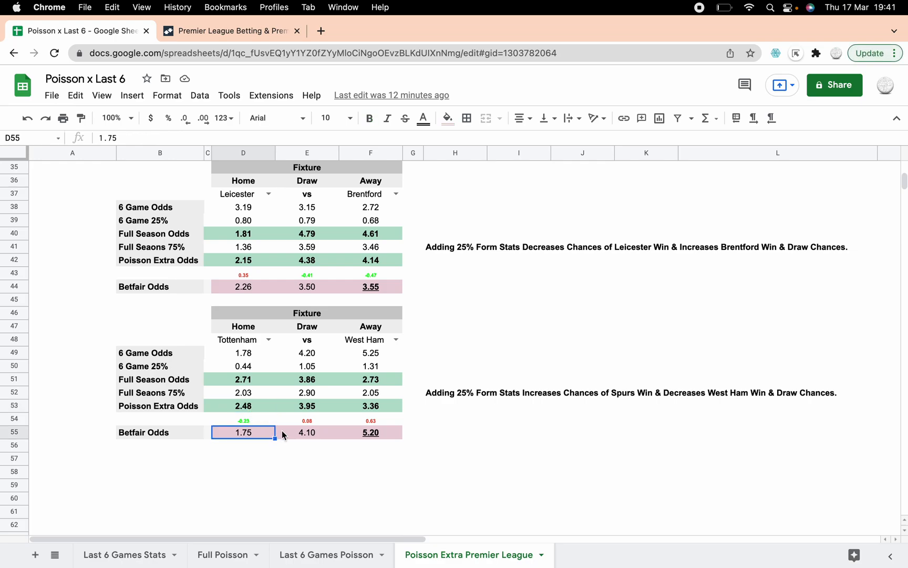
pyautogui.moveTo(327, 432)
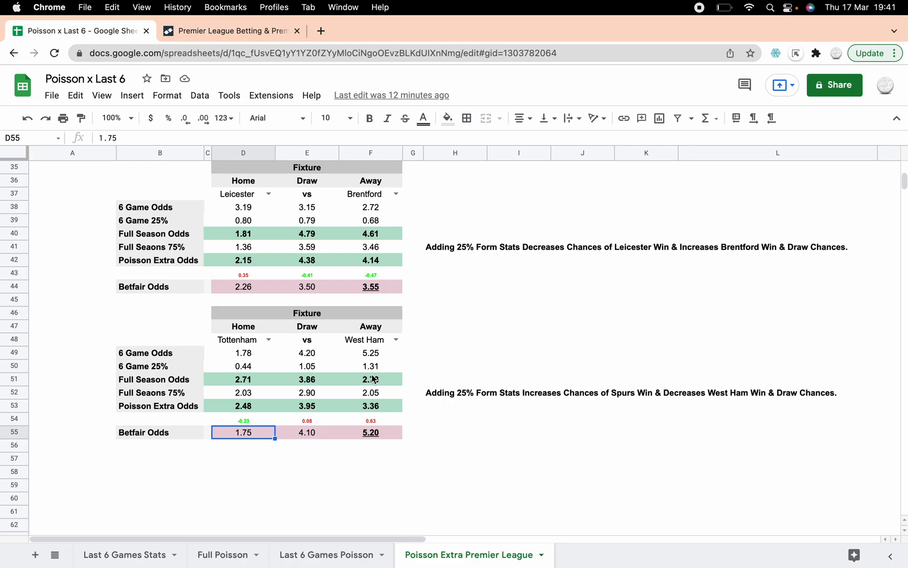
pyautogui.click(370, 378)
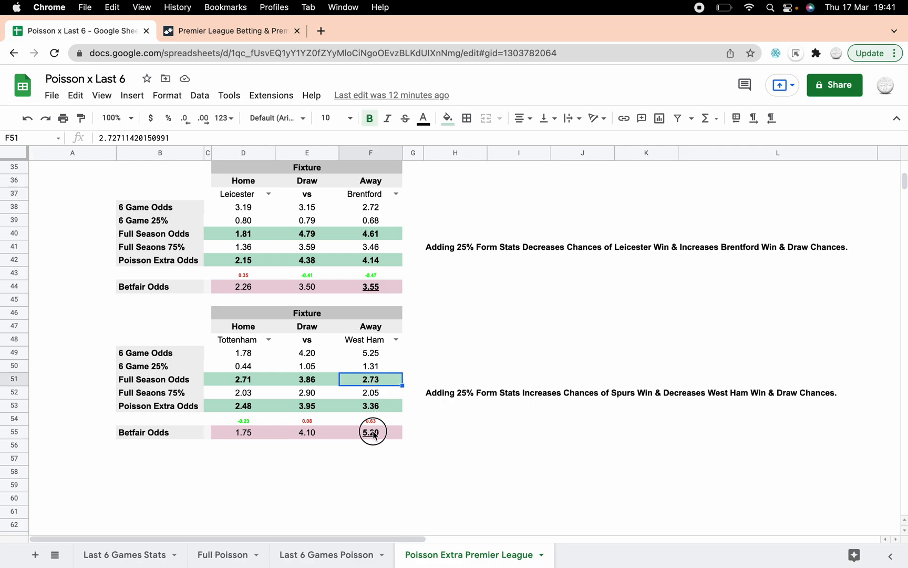
pyautogui.click(370, 432)
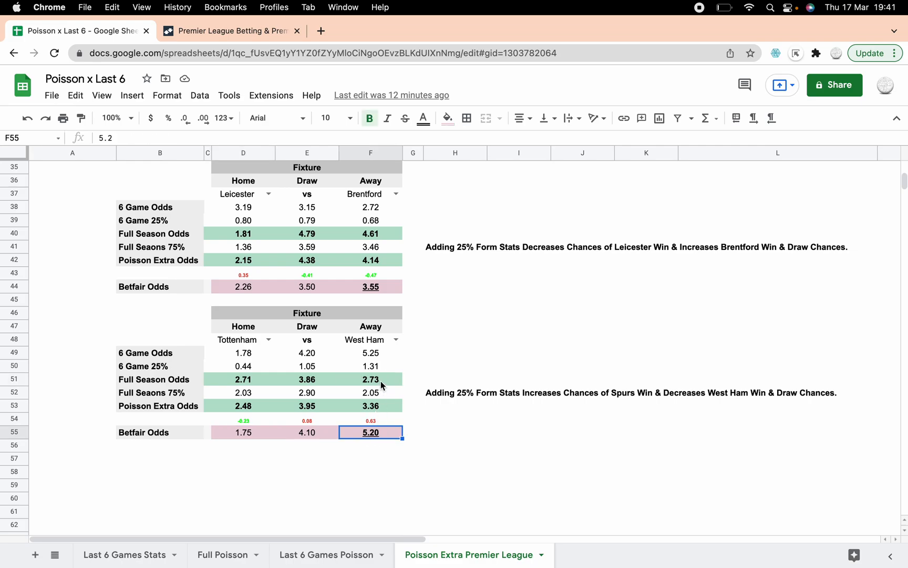
pyautogui.click(370, 406)
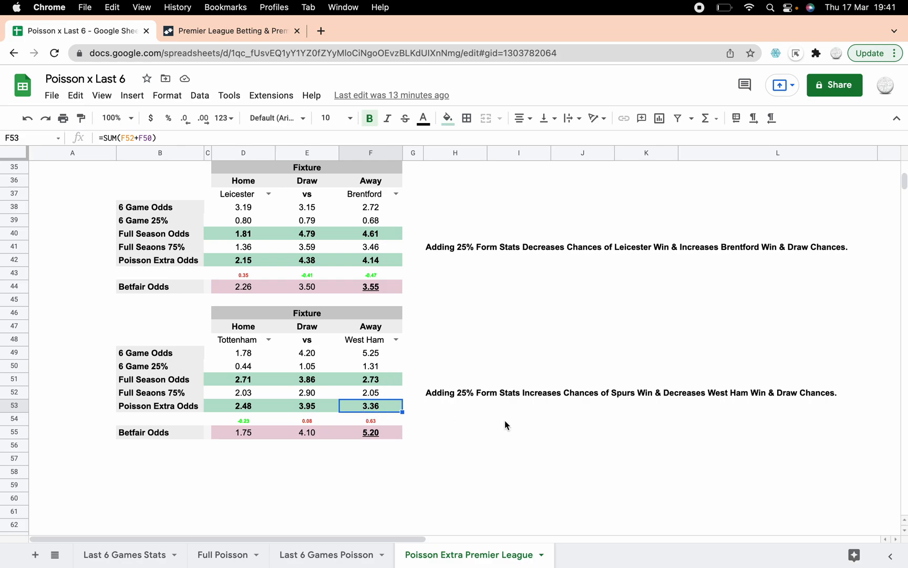
pyautogui.scroll(3)
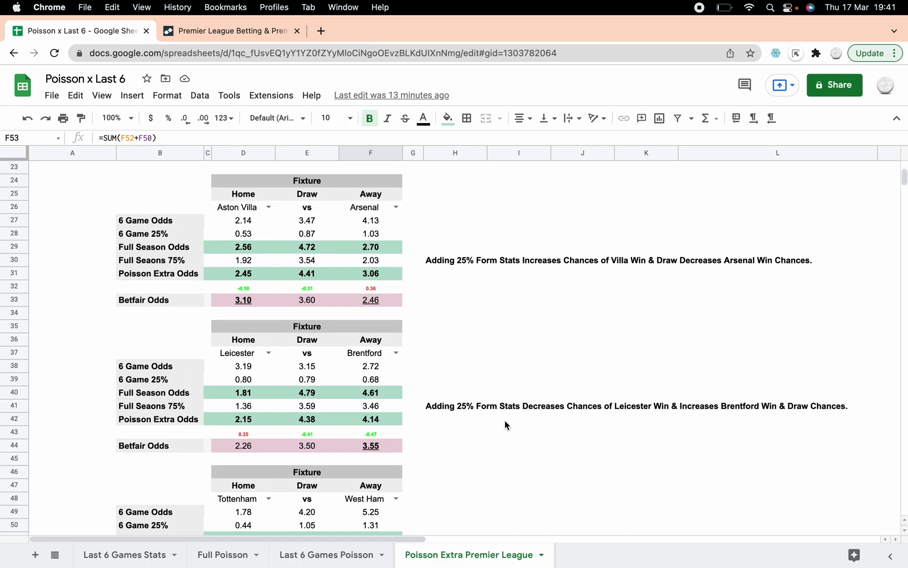
pyautogui.scroll(3)
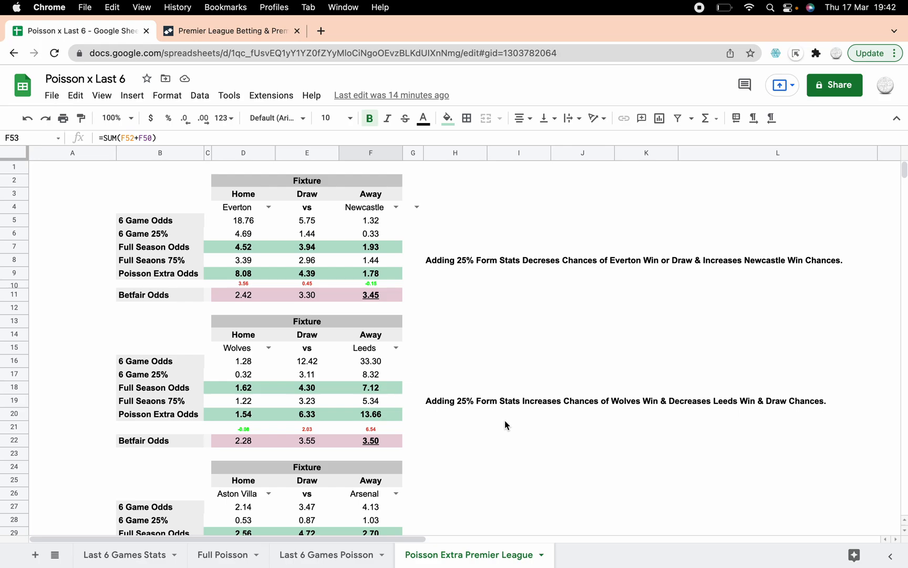
pyautogui.moveTo(498, 440)
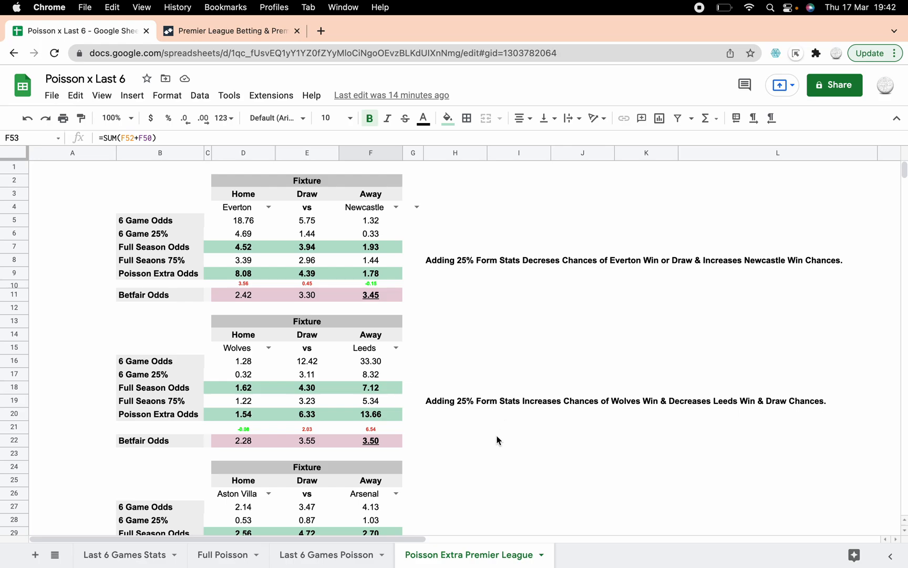